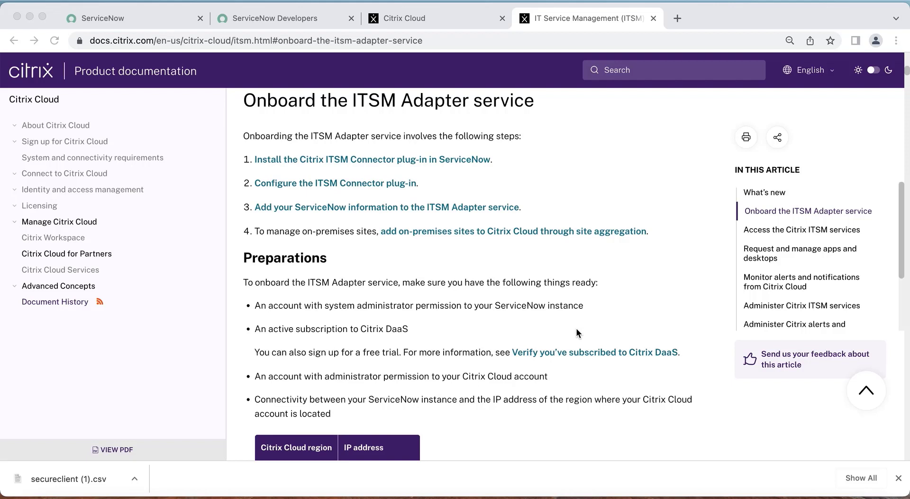
mouse_move(385, 168)
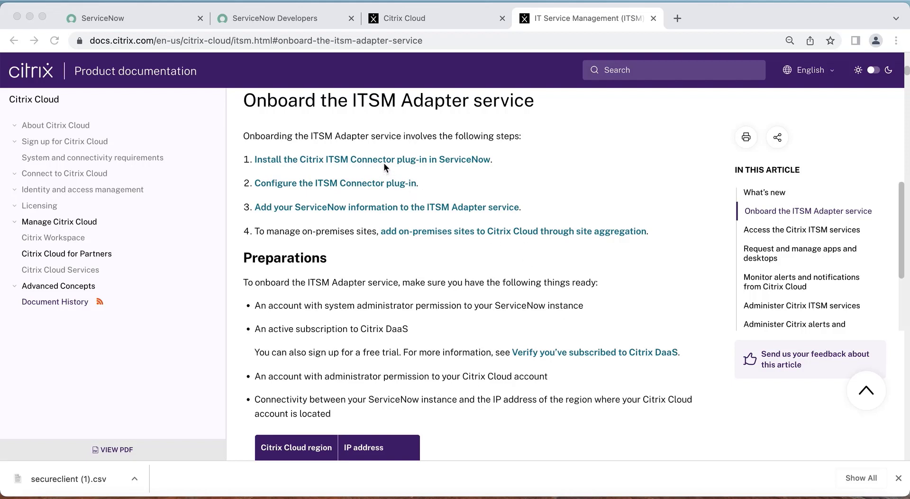
mouse_move(290, 193)
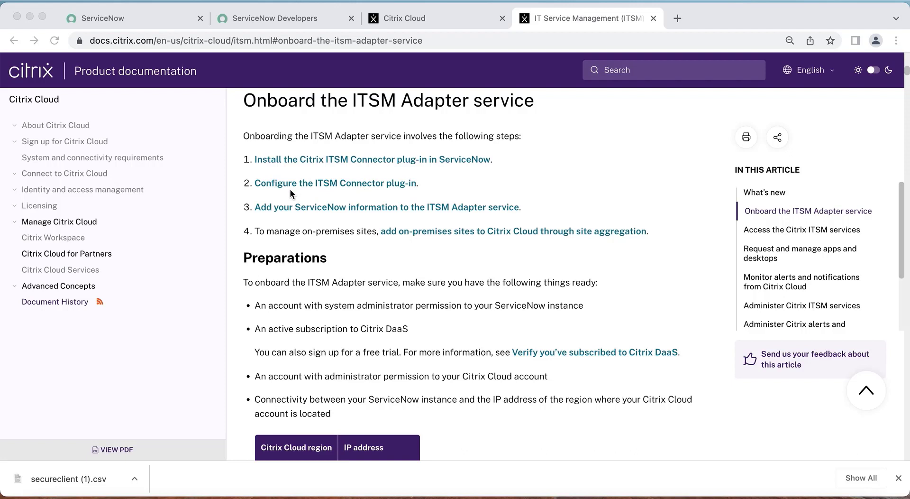
mouse_move(275, 202)
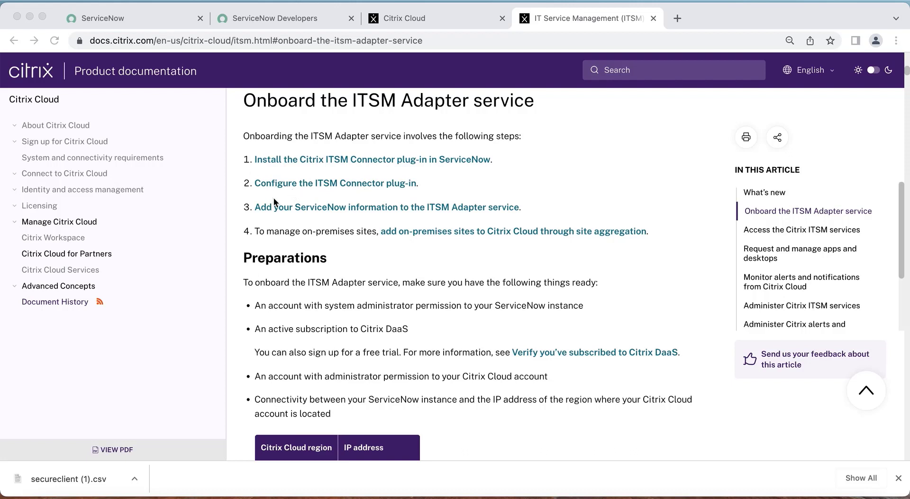
mouse_move(286, 214)
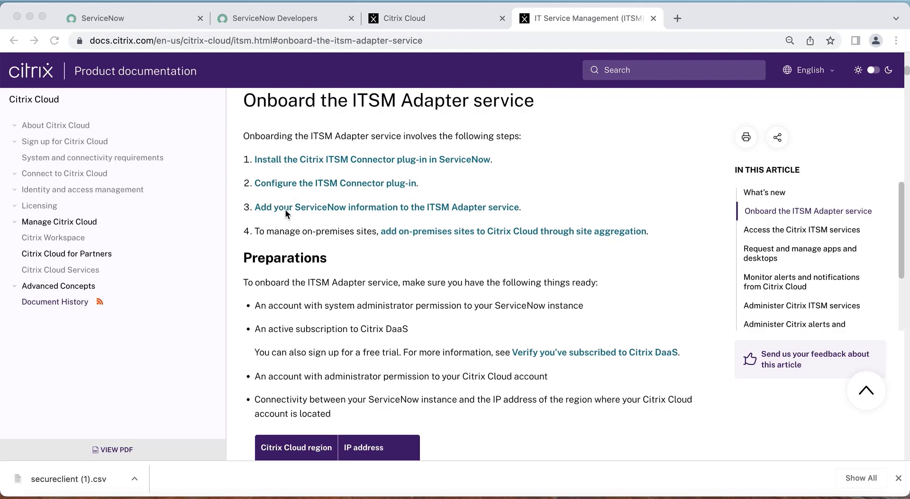
mouse_move(302, 230)
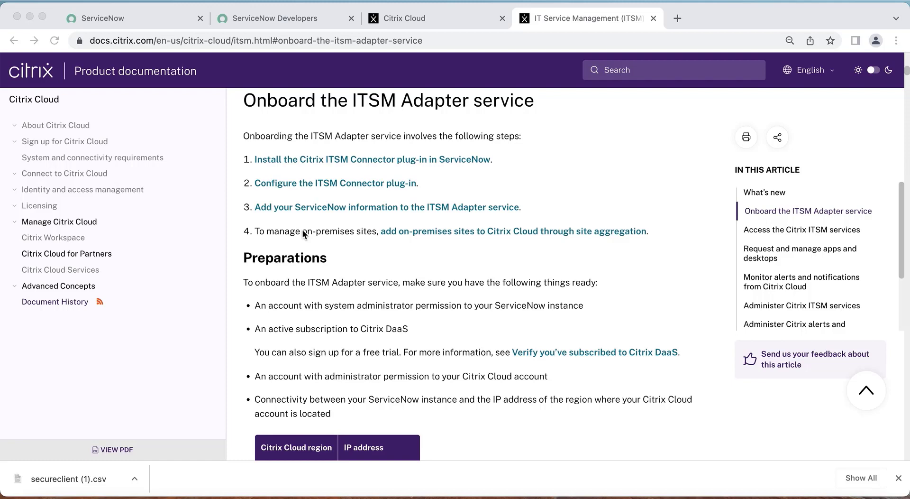
mouse_move(303, 235)
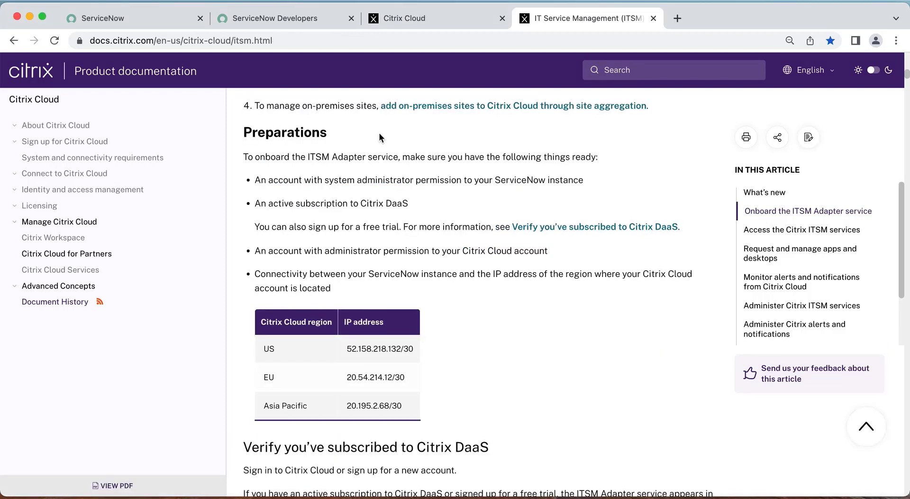
mouse_move(392, 176)
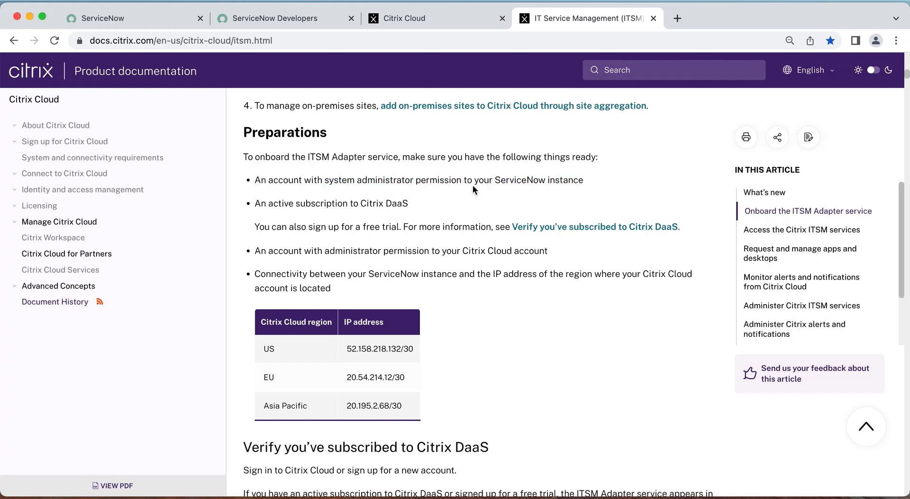
mouse_move(433, 211)
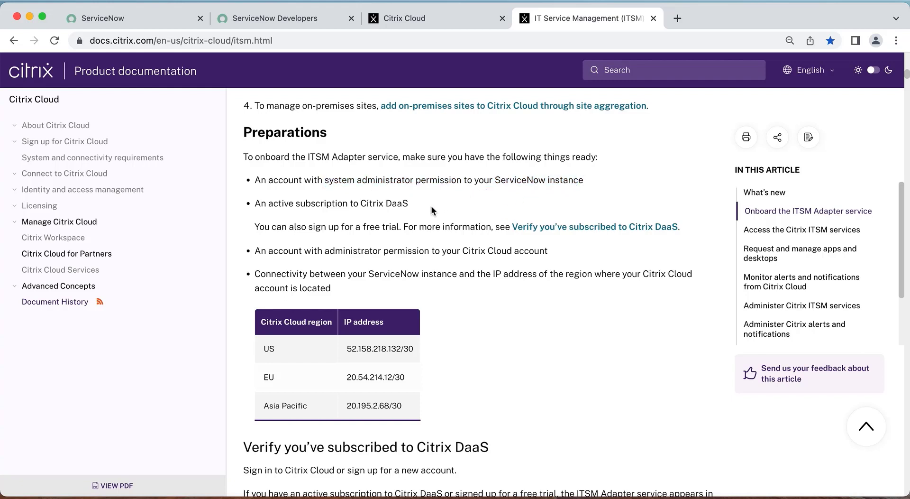
mouse_move(442, 205)
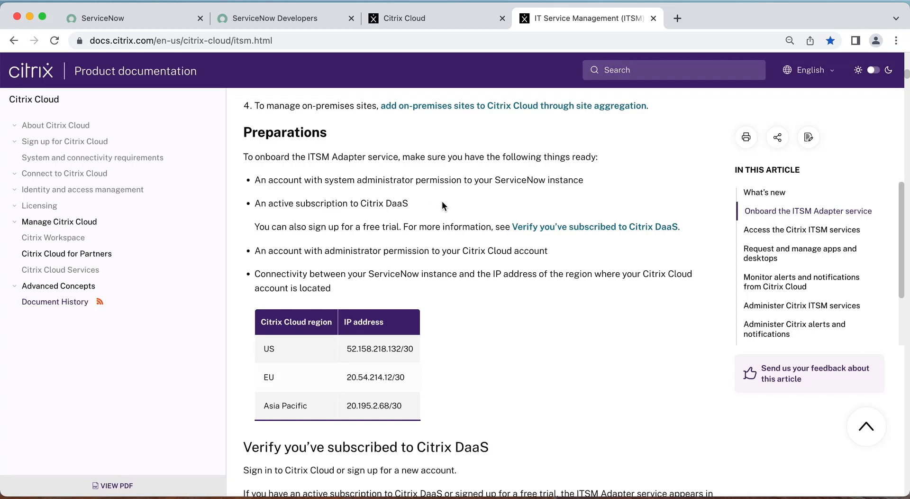
mouse_move(370, 225)
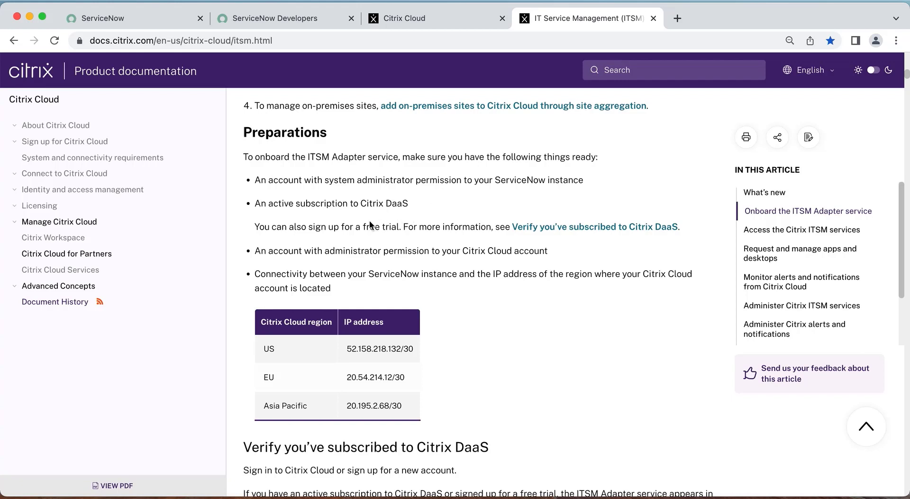
mouse_move(398, 266)
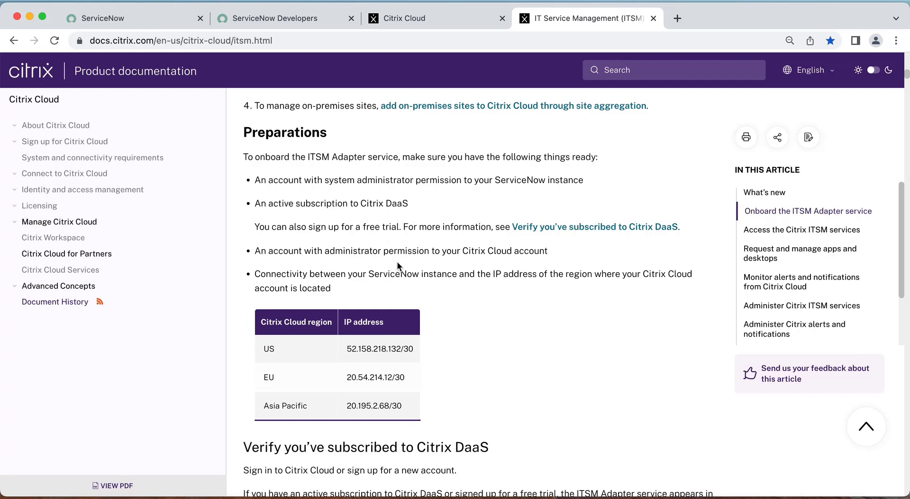
mouse_move(418, 276)
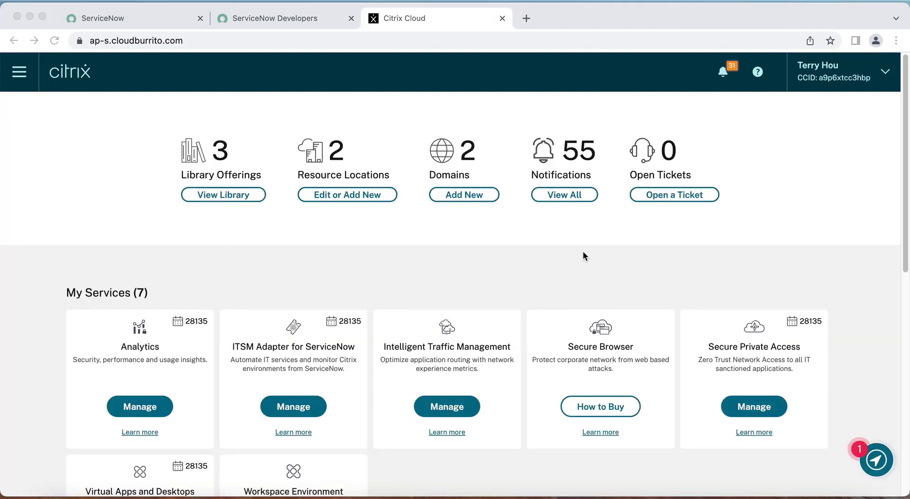
mouse_move(378, 385)
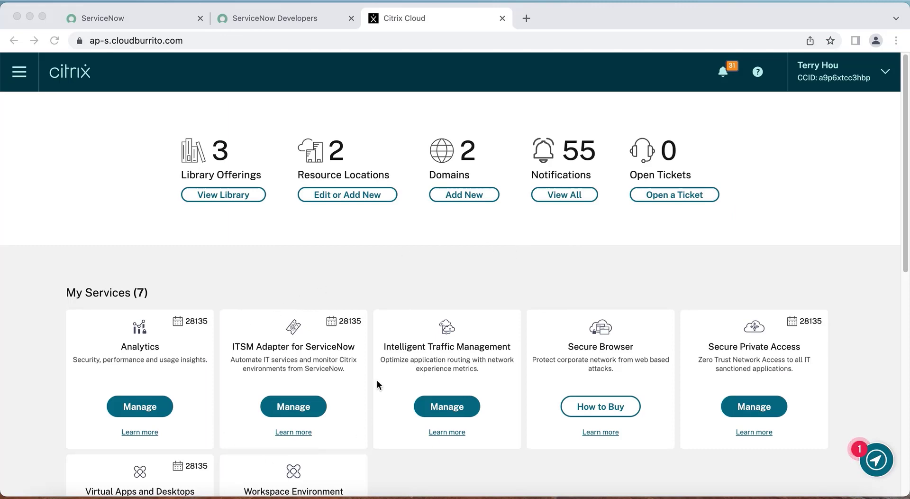
mouse_move(250, 314)
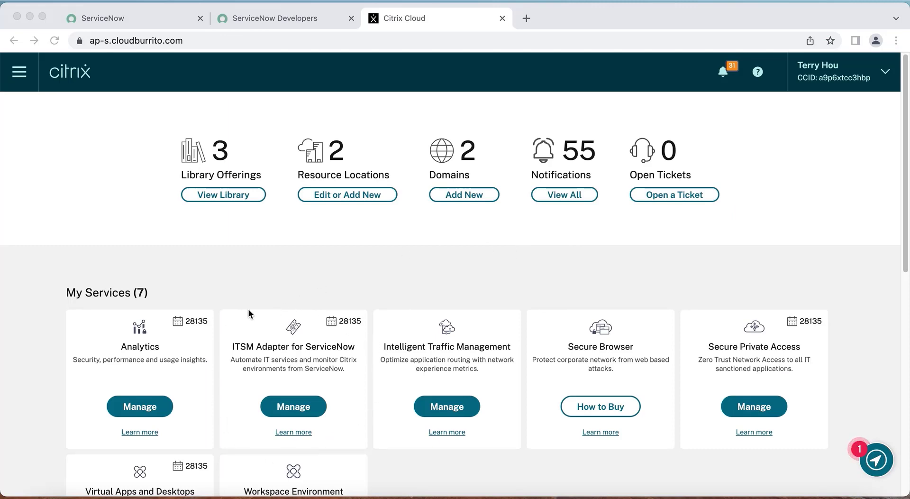
Step: Switch to the ServiceNow Developer portal showing the online San Diego instance
click(501, 18)
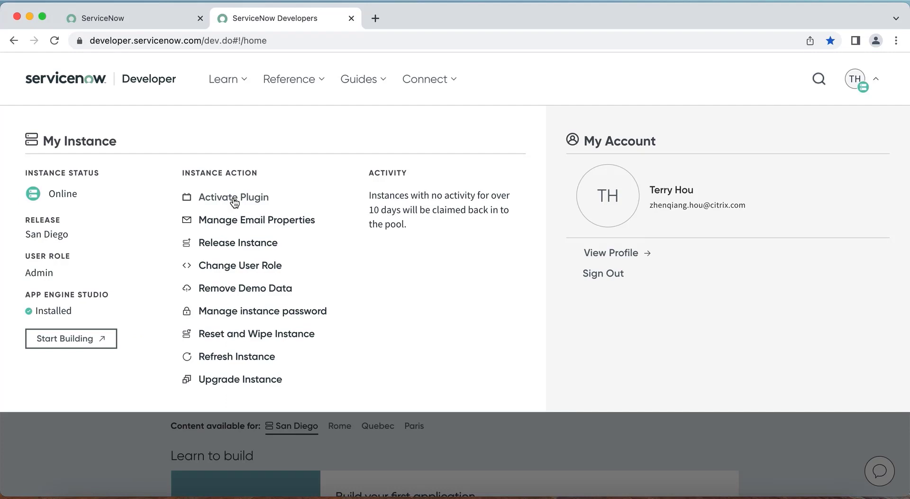
Step: Filter the instance's plugin list by 'orches' and activate the Orchestration plugin
click(233, 197)
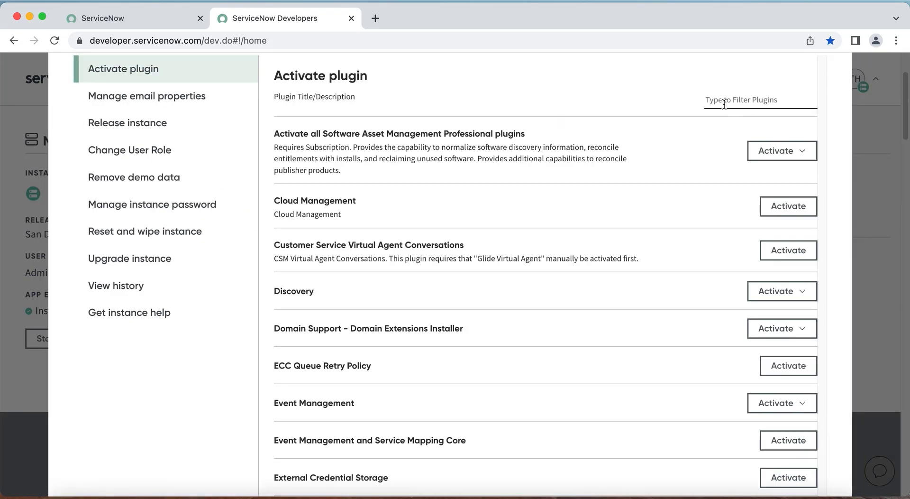
text(orches)
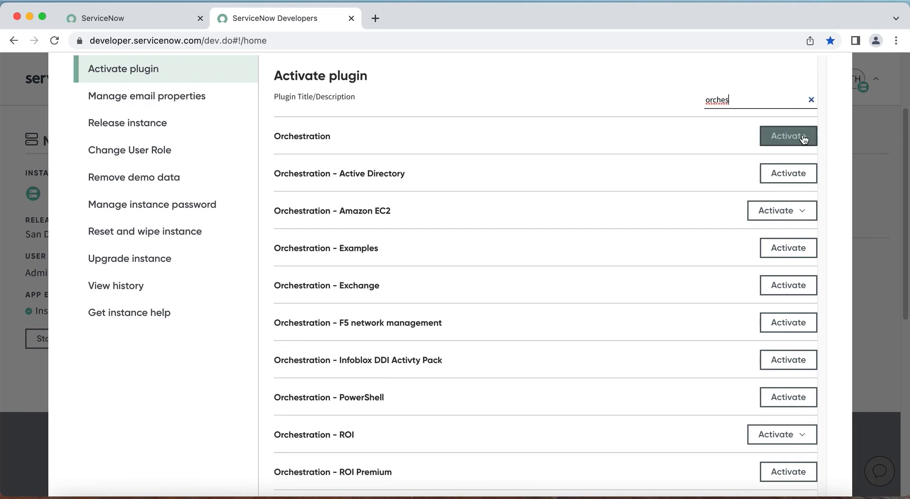
click(788, 136)
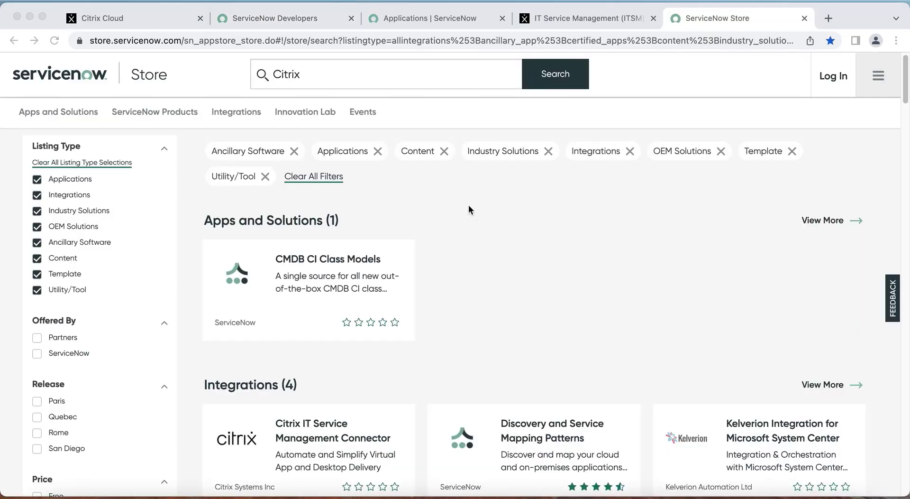
mouse_move(518, 306)
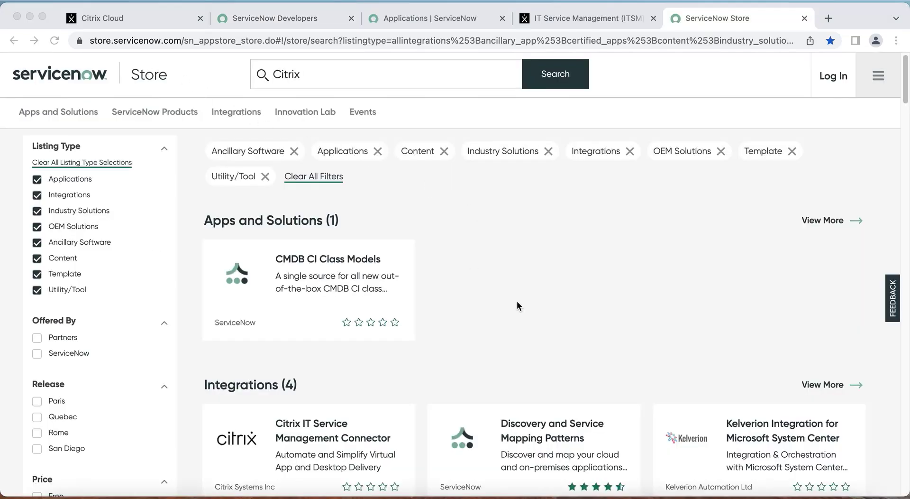
Step: Scroll the Citrix search results to Integrations and open the Citrix IT Service Management Connector listing
scroll(down, 3)
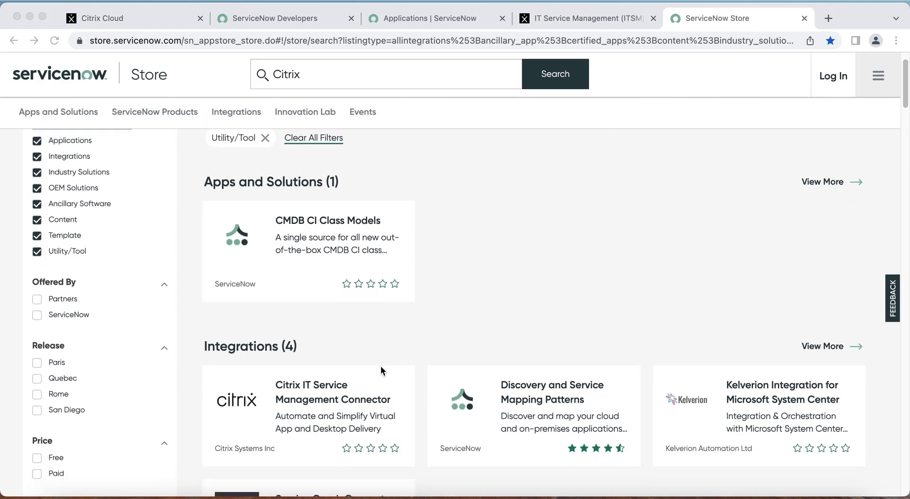
scroll(down, 3)
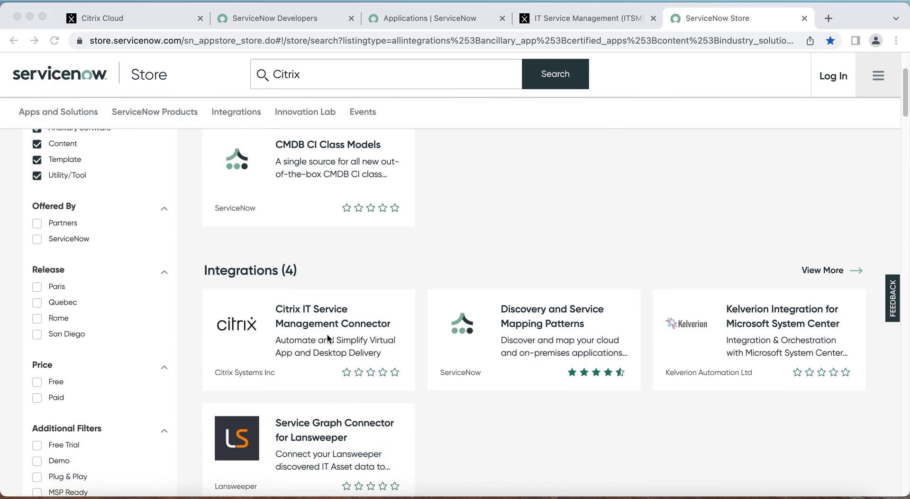
click(308, 323)
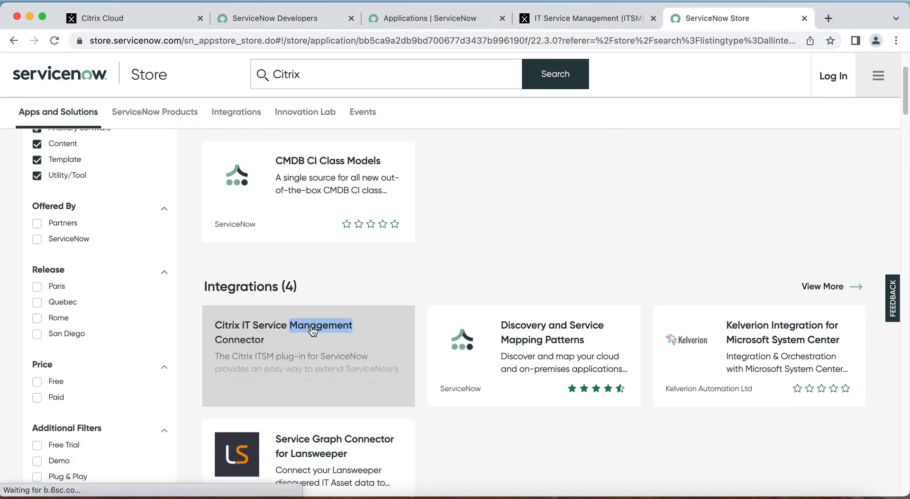
click(307, 331)
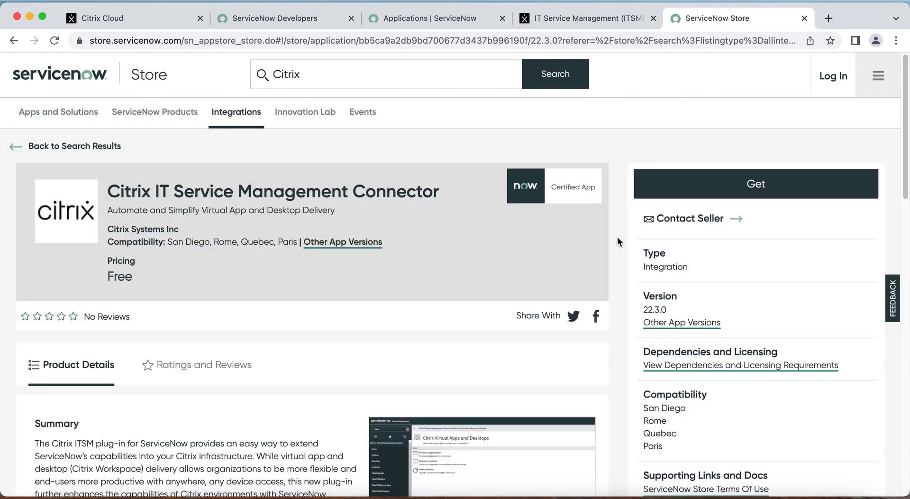
mouse_move(698, 186)
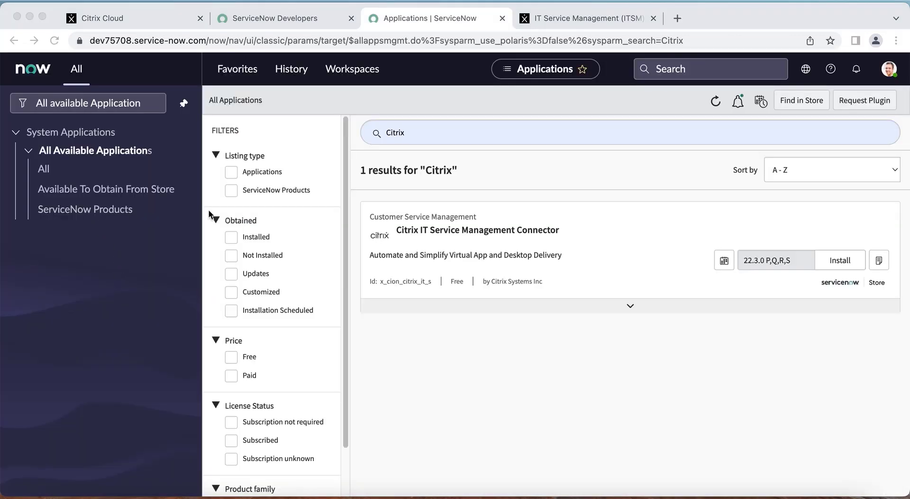
mouse_move(468, 248)
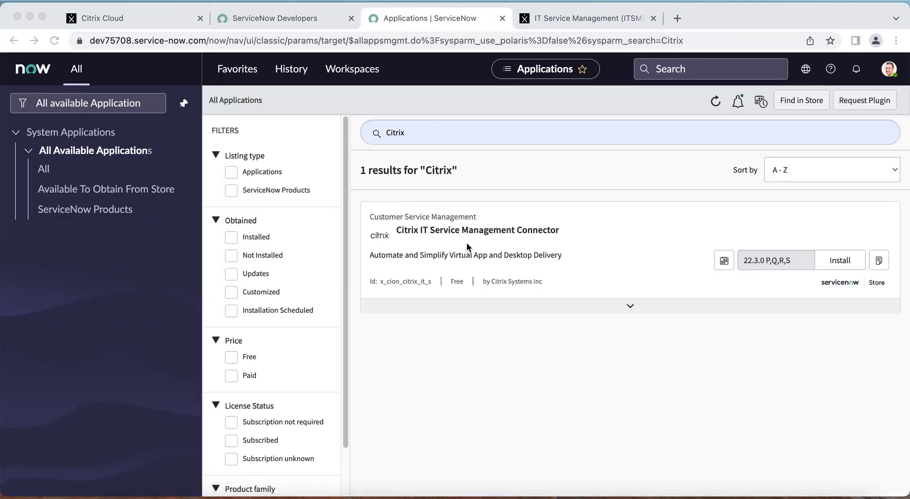
mouse_move(564, 245)
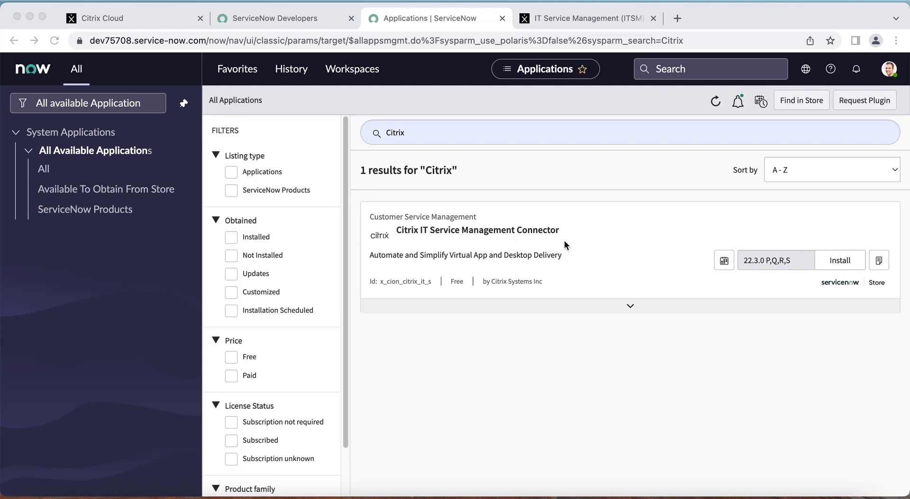
mouse_move(750, 265)
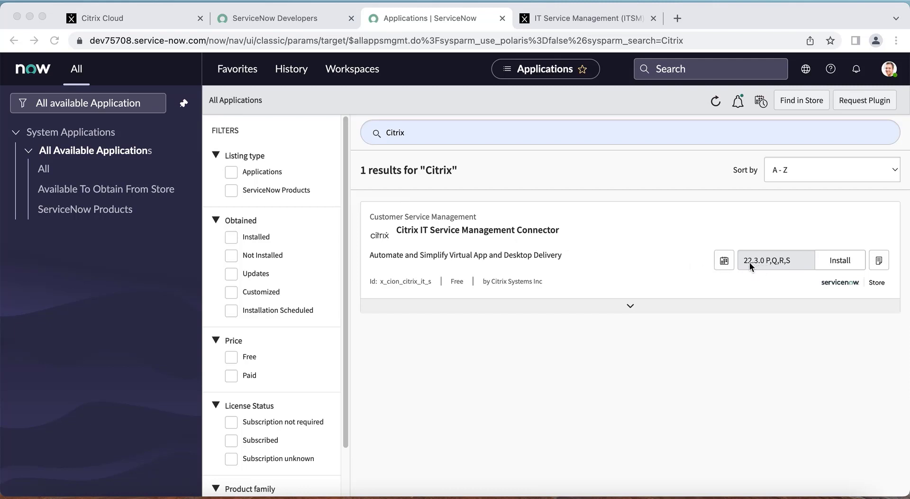
mouse_move(759, 272)
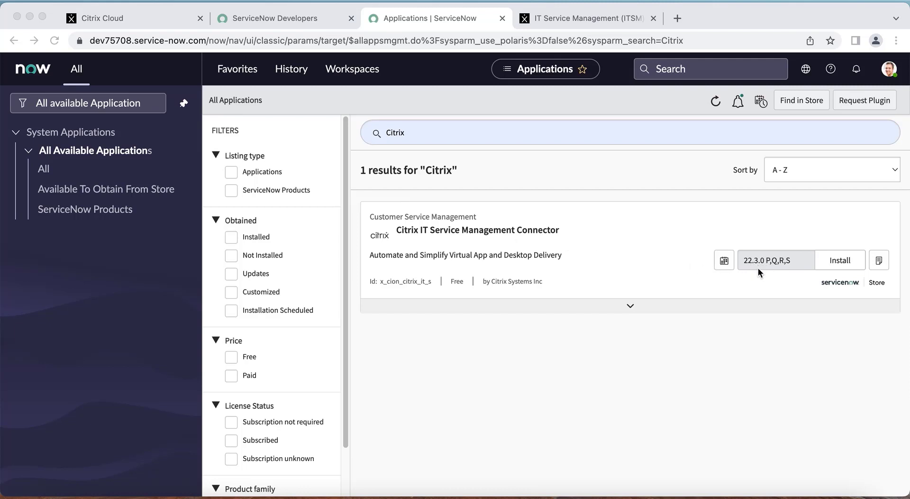
Step: Install the Citrix IT Service Management Connector 22.3.0 application and confirm the installation
click(838, 259)
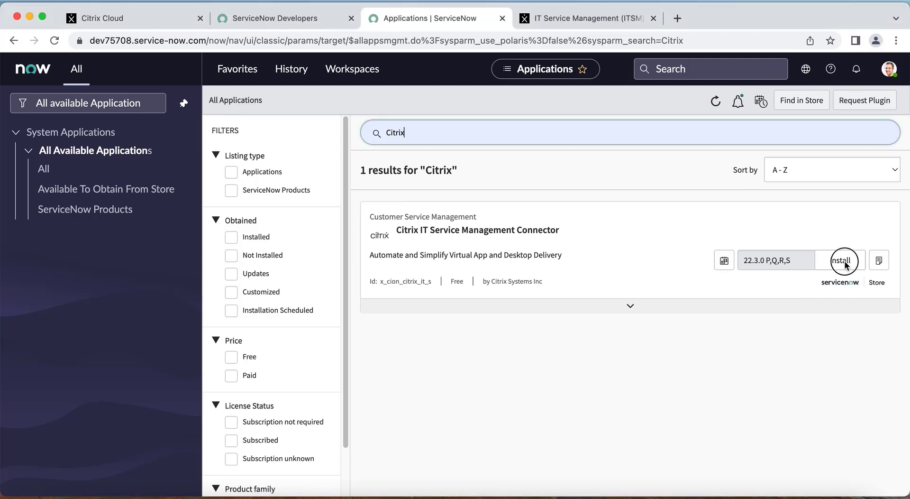
click(842, 259)
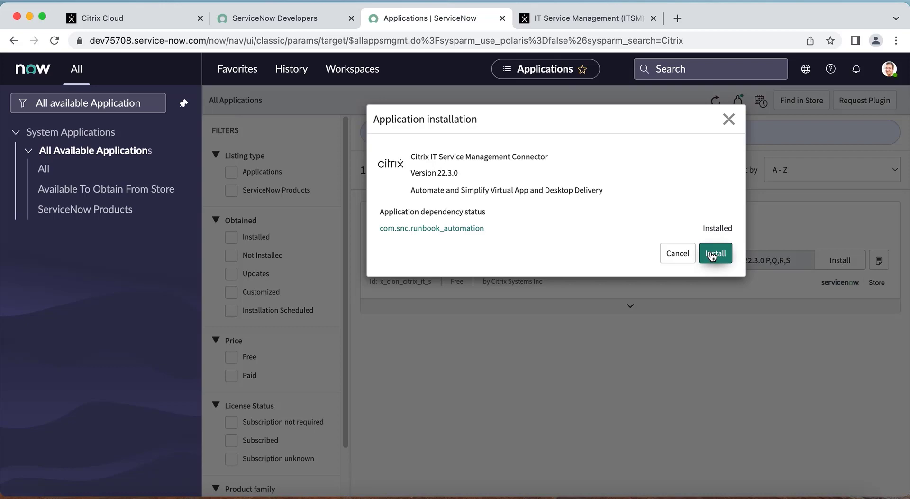
click(716, 253)
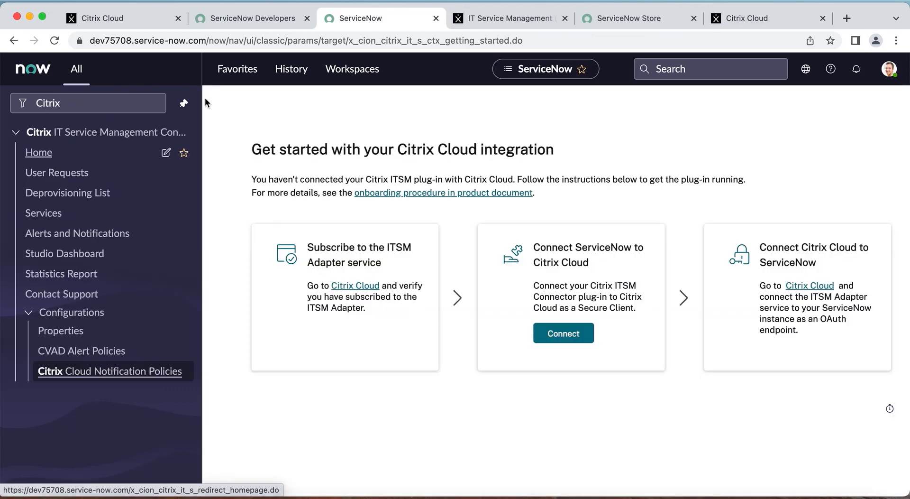
mouse_move(150, 74)
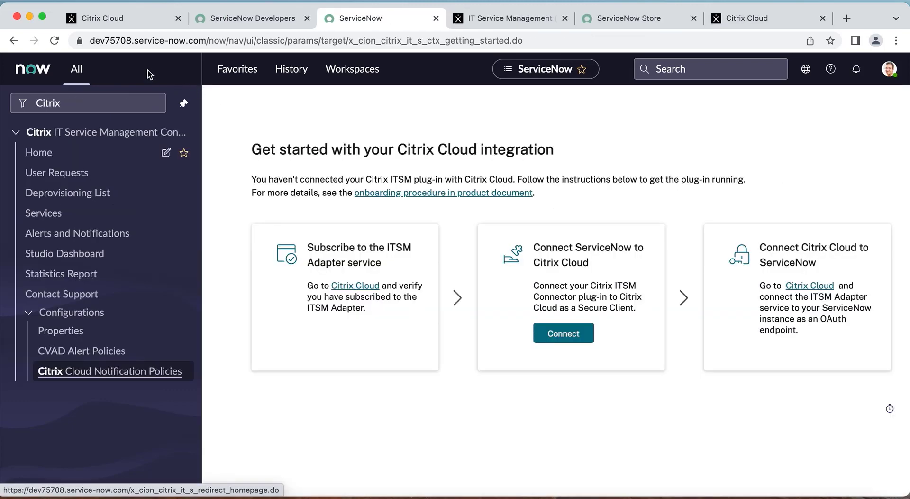
mouse_move(138, 103)
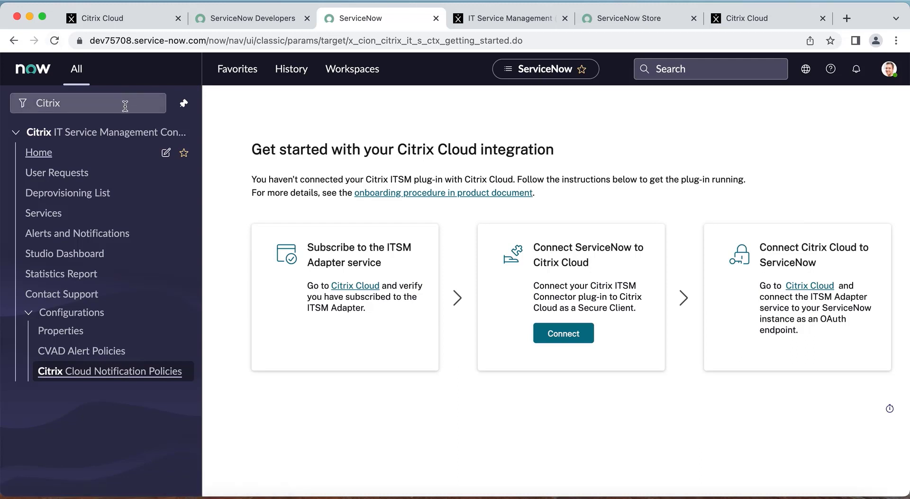
click(88, 102)
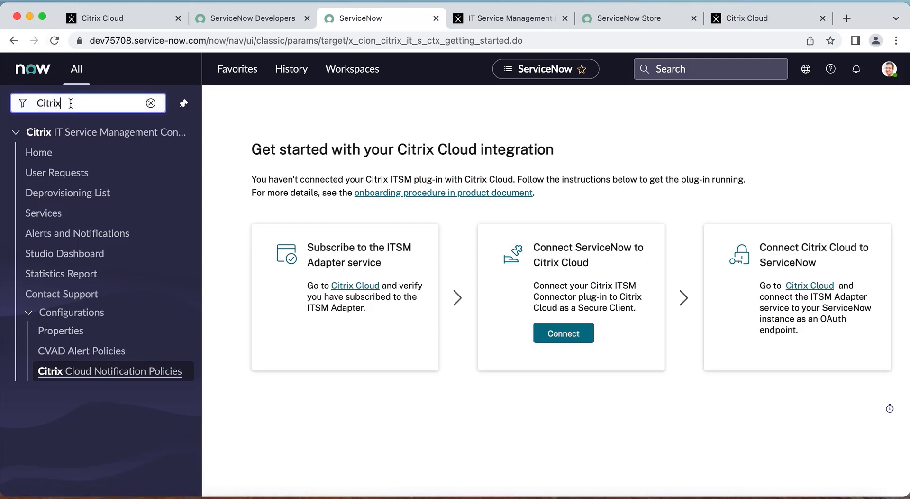
mouse_move(75, 132)
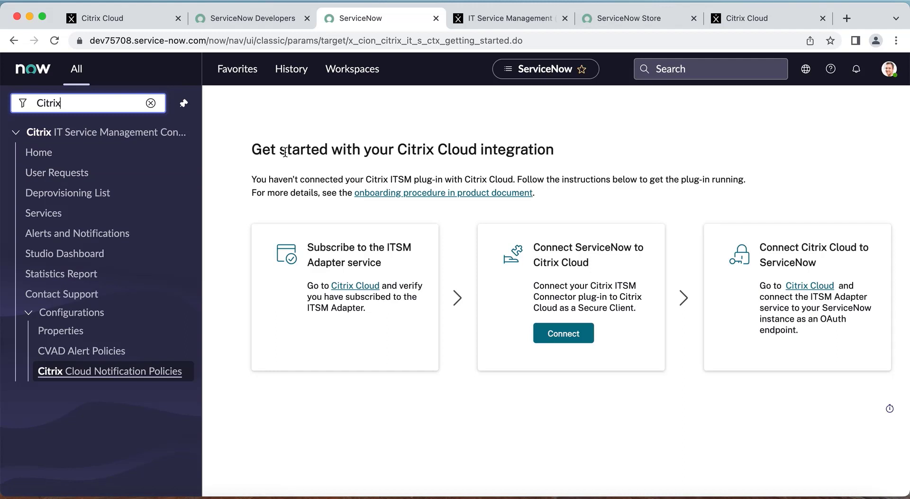
mouse_move(561, 161)
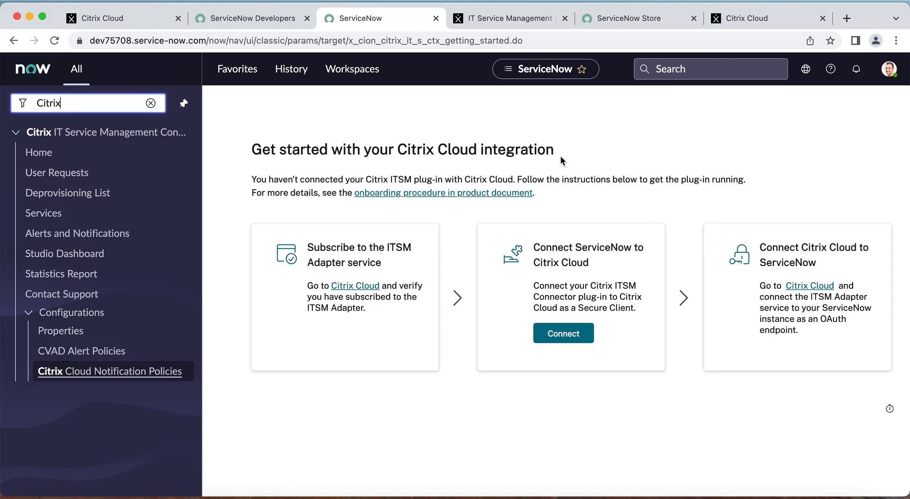
Step: Start Connect ServiceNow to Citrix Cloud to bring up the empty Client ID and Secret form
click(563, 333)
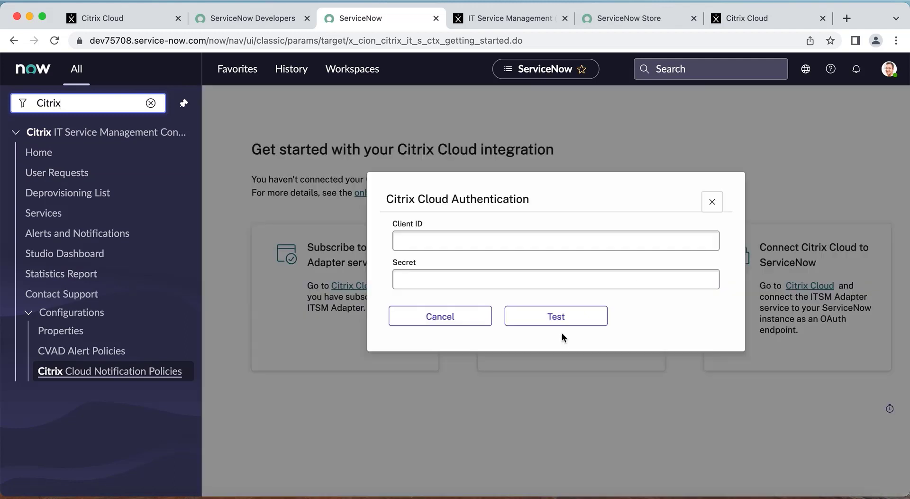
mouse_move(605, 422)
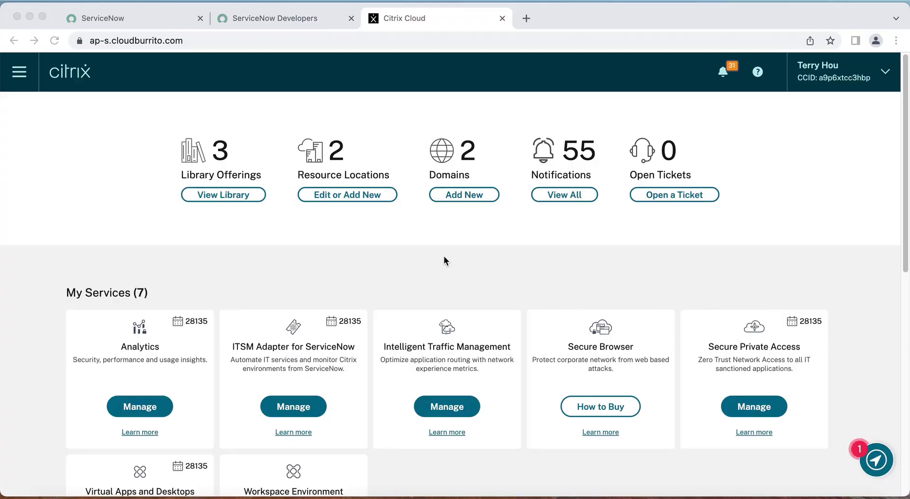
mouse_move(269, 189)
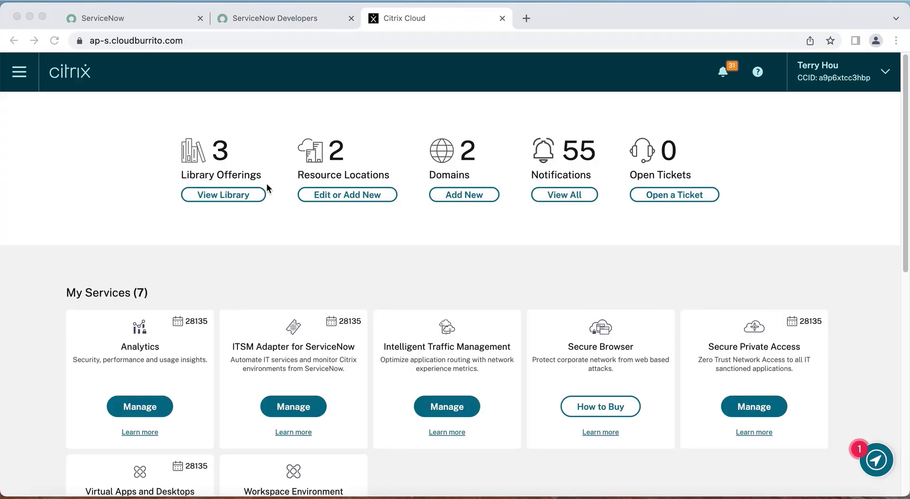
mouse_move(127, 134)
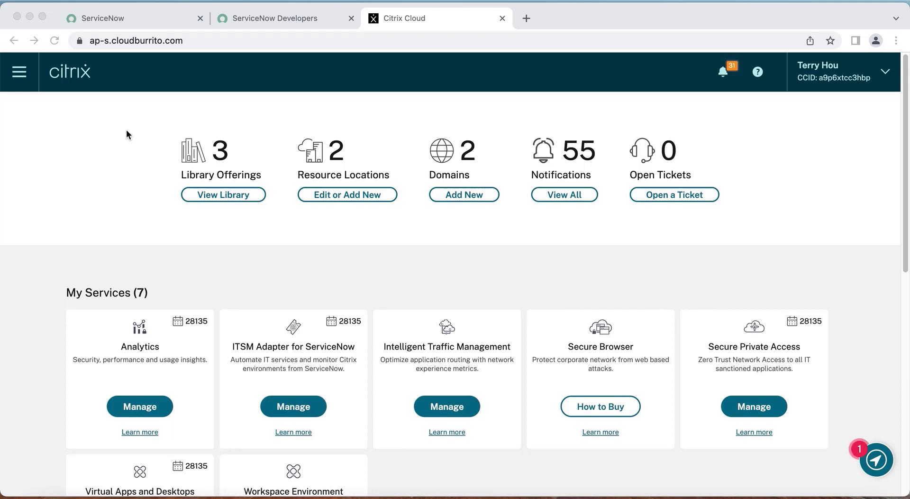
mouse_move(55, 106)
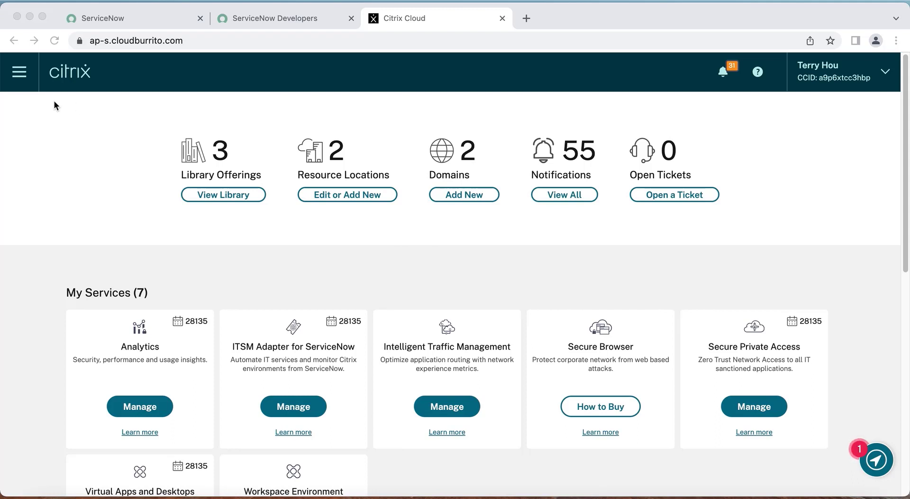
Step: Create secure client SNOW-ITSM under Identity and Access Management > API Access and copy its ID
click(19, 71)
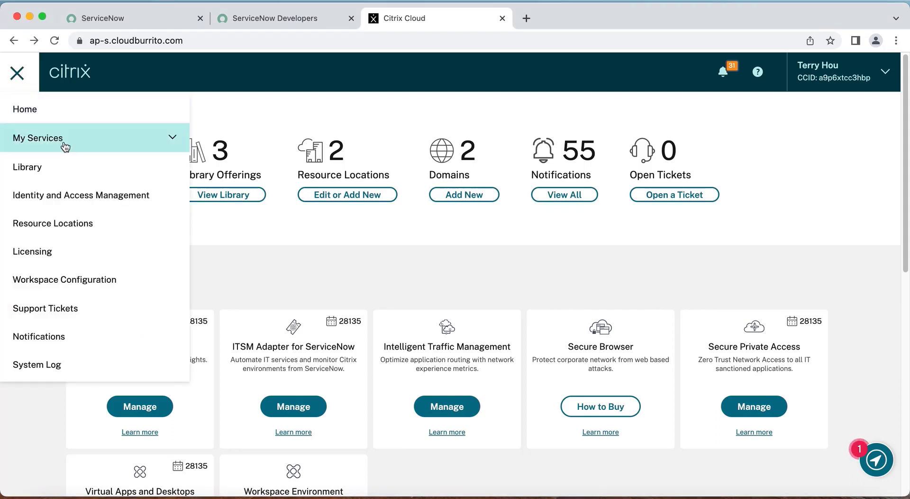
click(80, 194)
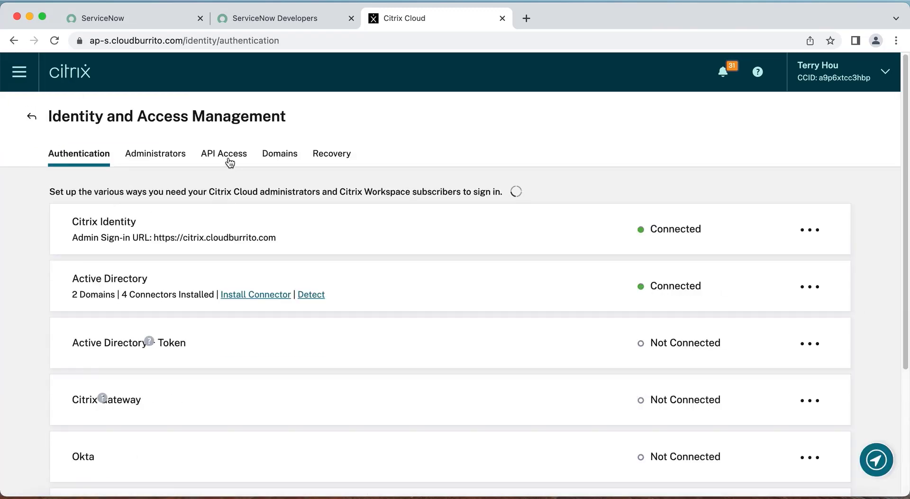
click(223, 153)
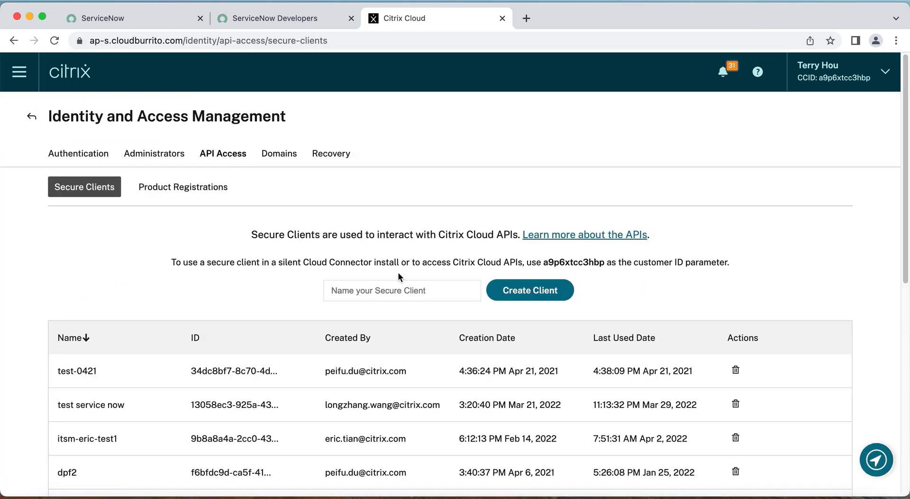
text(SNO)
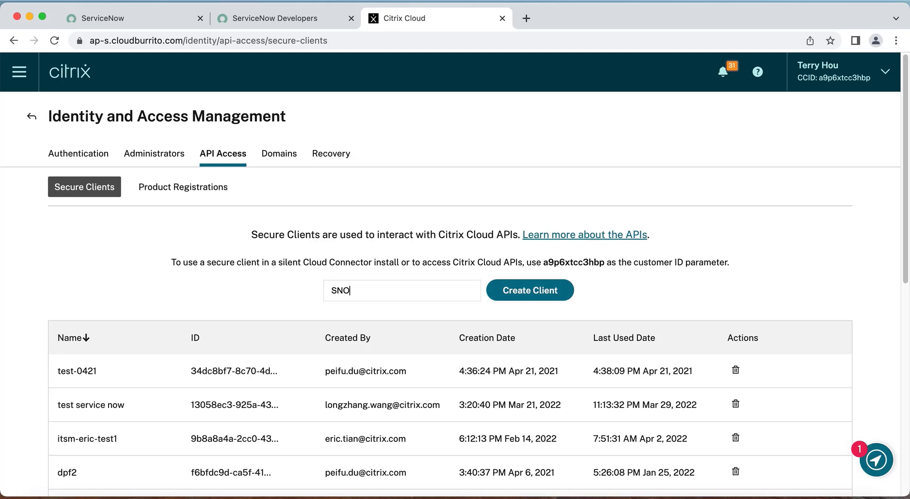
text(W-ITSM)
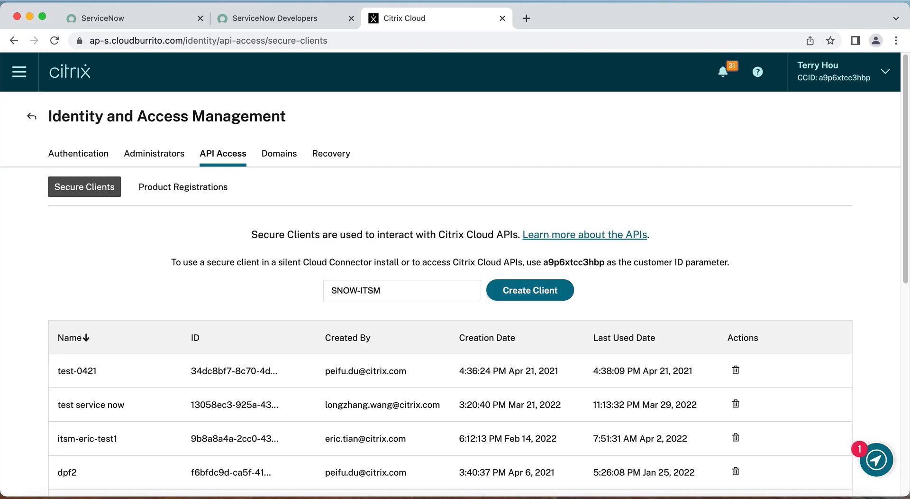
click(529, 289)
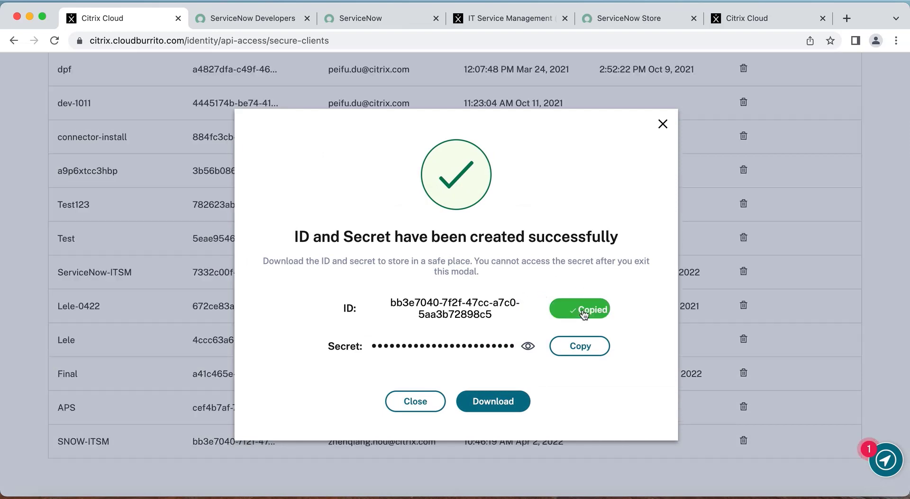
click(382, 18)
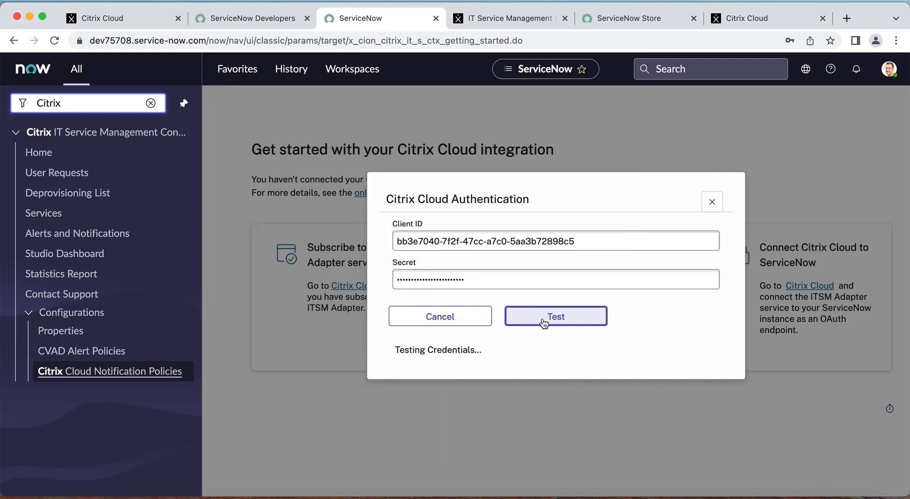
Step: Test and save the Citrix Cloud credentials, save customer itsm-nj-aps, and view the connector Home
click(555, 316)
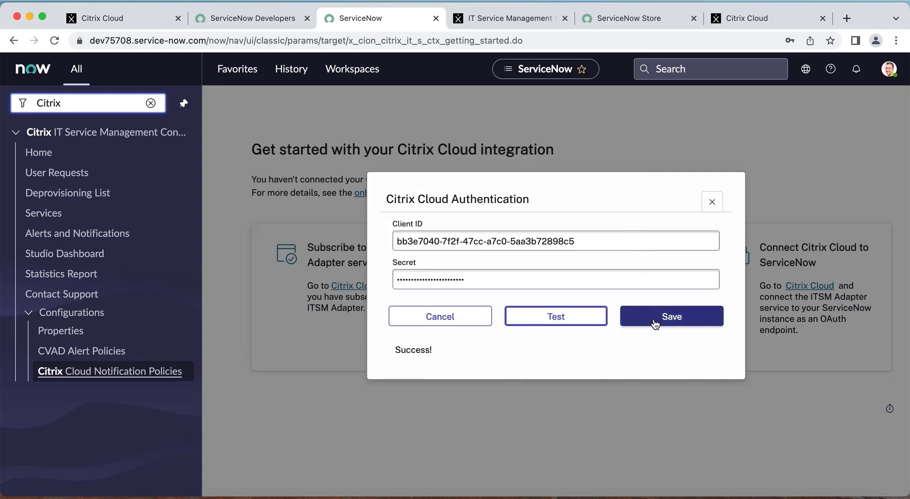
click(670, 316)
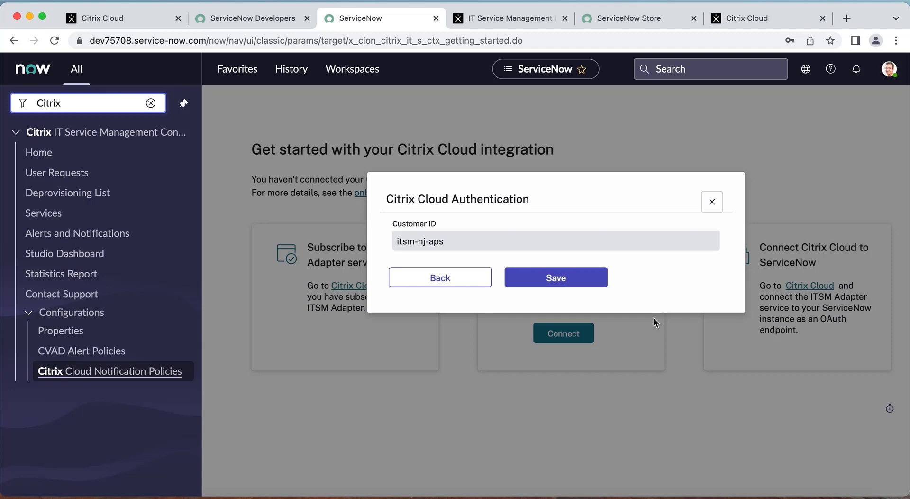
click(555, 277)
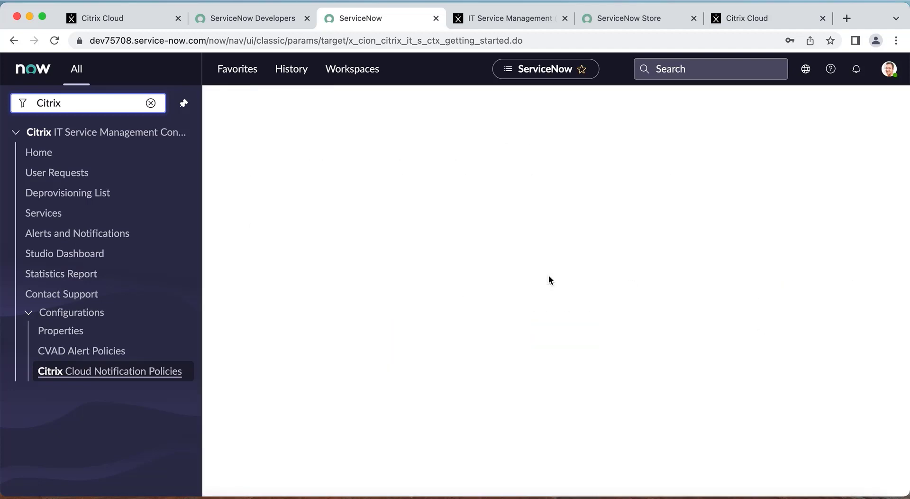
click(39, 152)
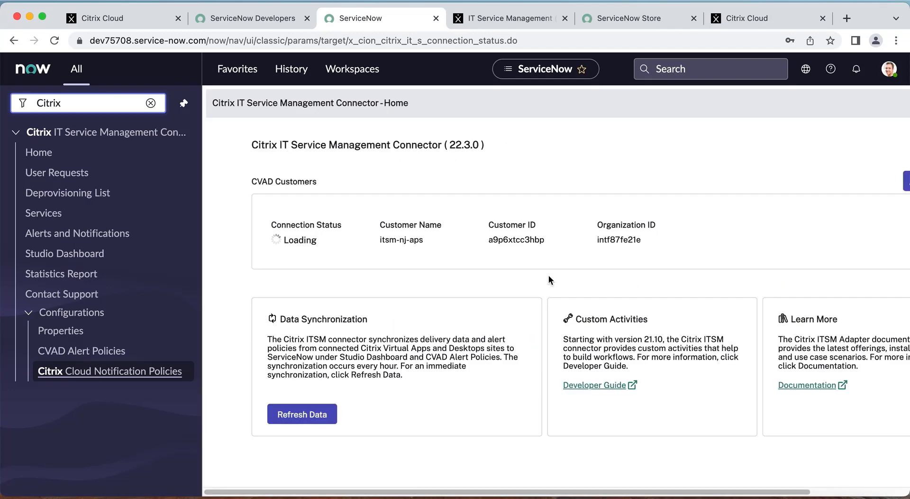
mouse_move(457, 232)
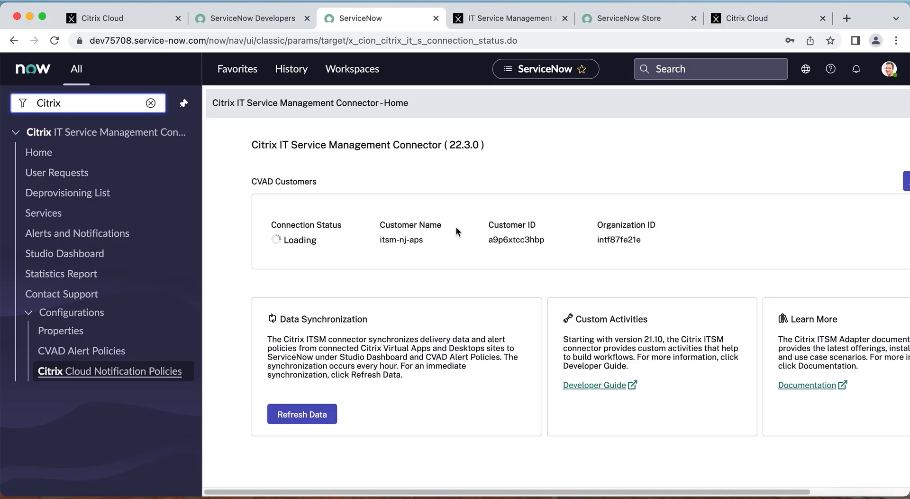
mouse_move(381, 240)
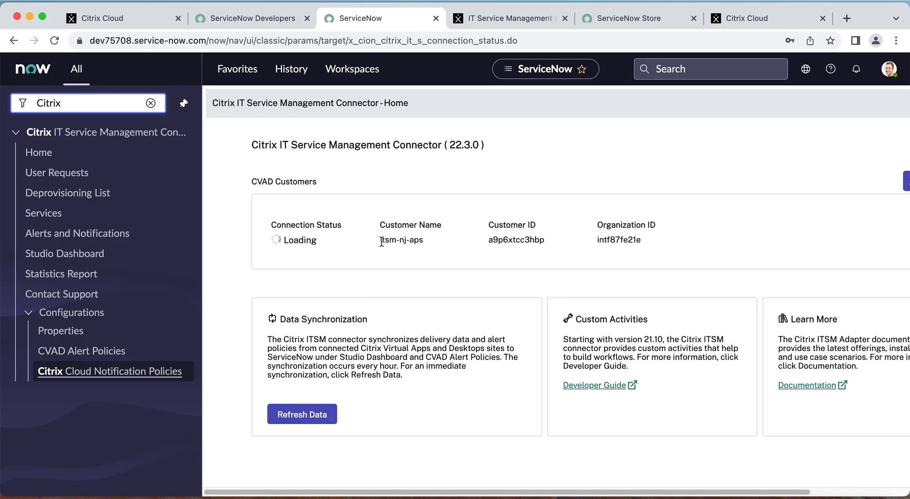
mouse_move(349, 254)
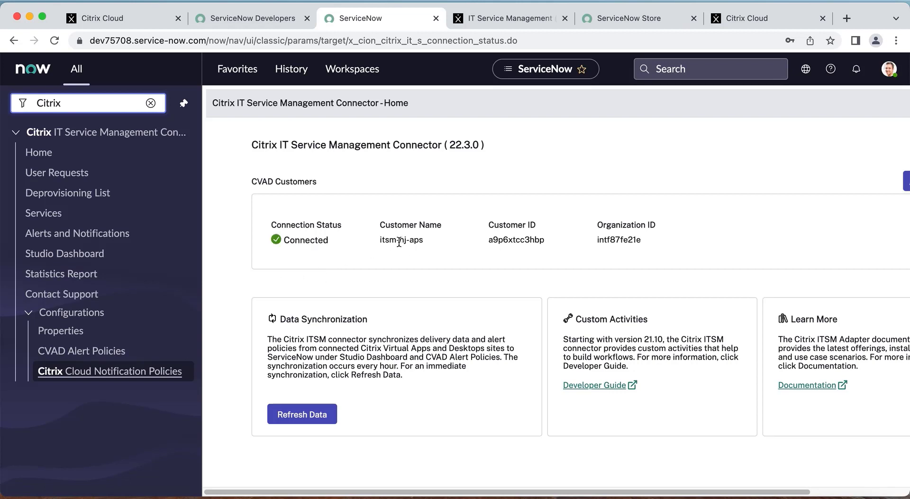
mouse_move(657, 244)
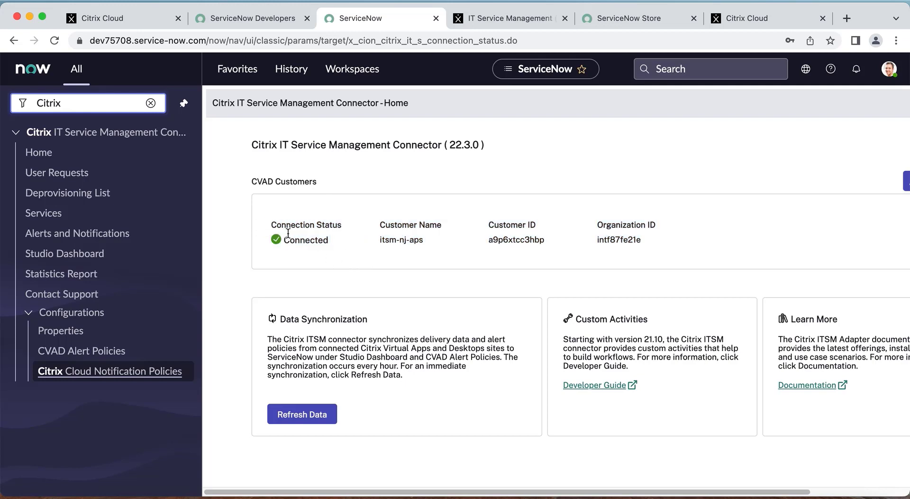
mouse_move(398, 264)
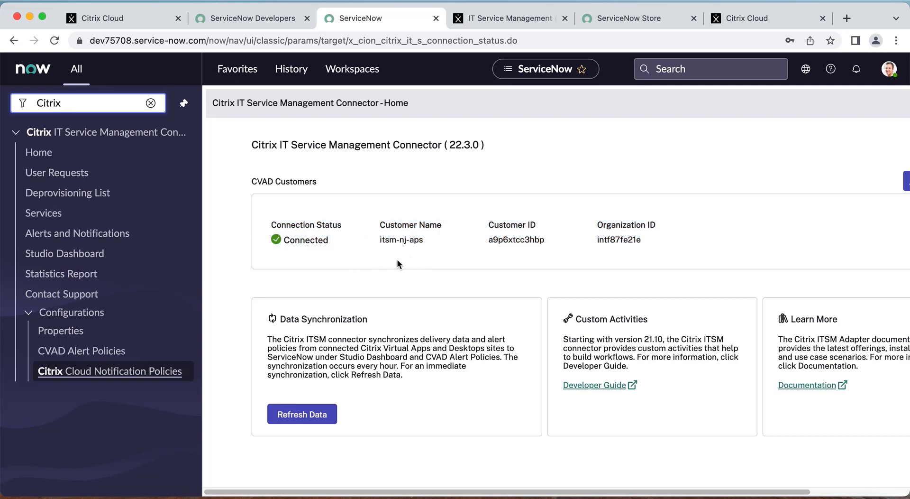
mouse_move(412, 286)
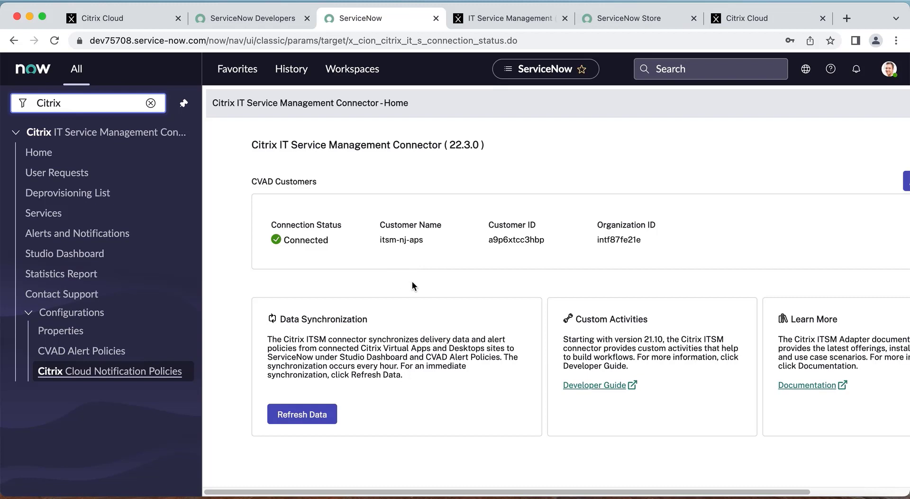
mouse_move(369, 273)
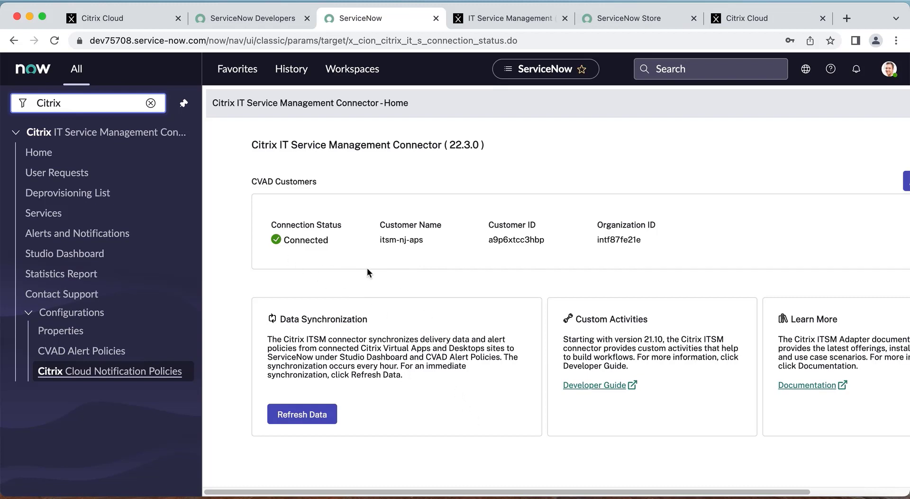
mouse_move(314, 264)
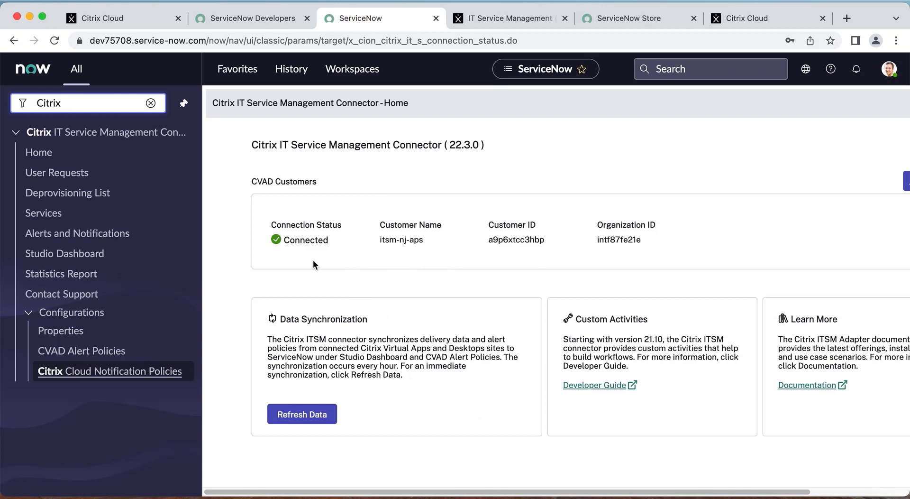
mouse_move(511, 452)
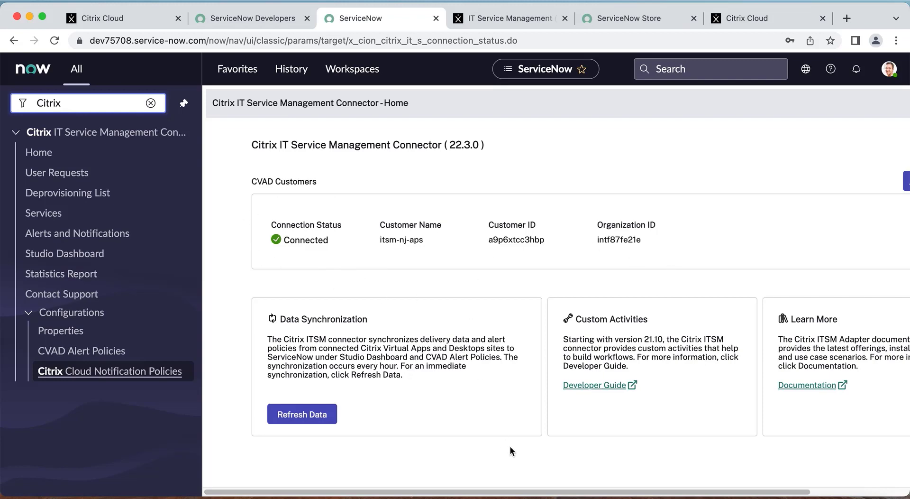
Step: Add customer soakj1prod by entering and testing another Citrix Cloud client ID and Secret
scroll(right, 3)
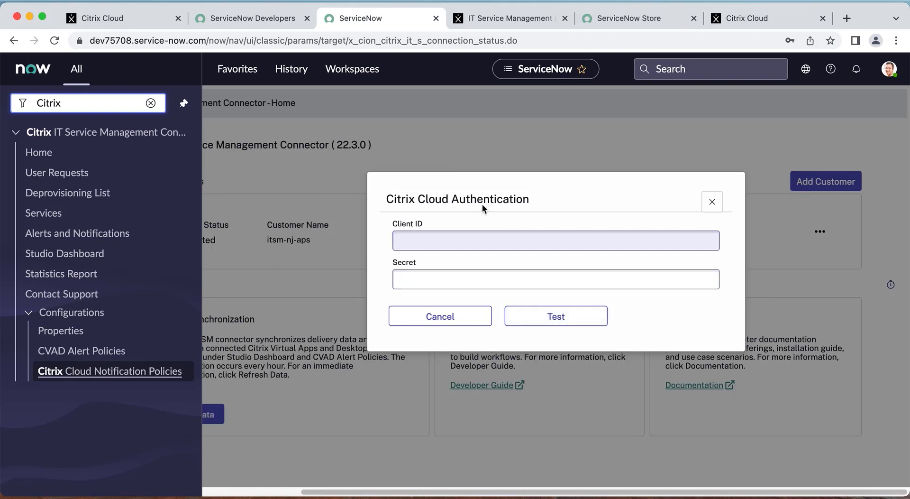
click(555, 316)
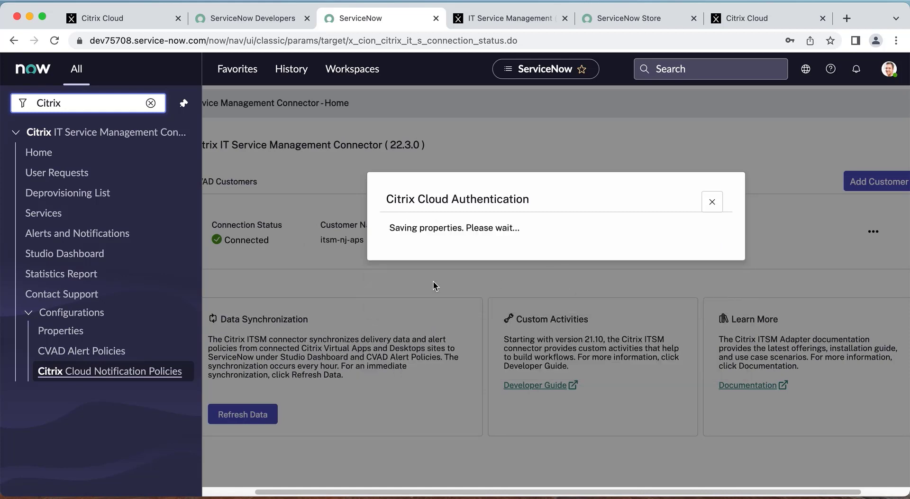
click(712, 202)
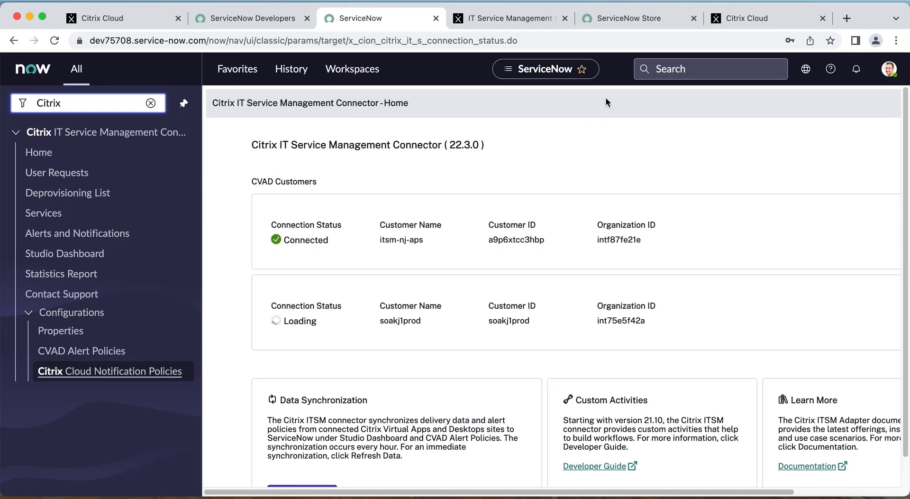
click(745, 18)
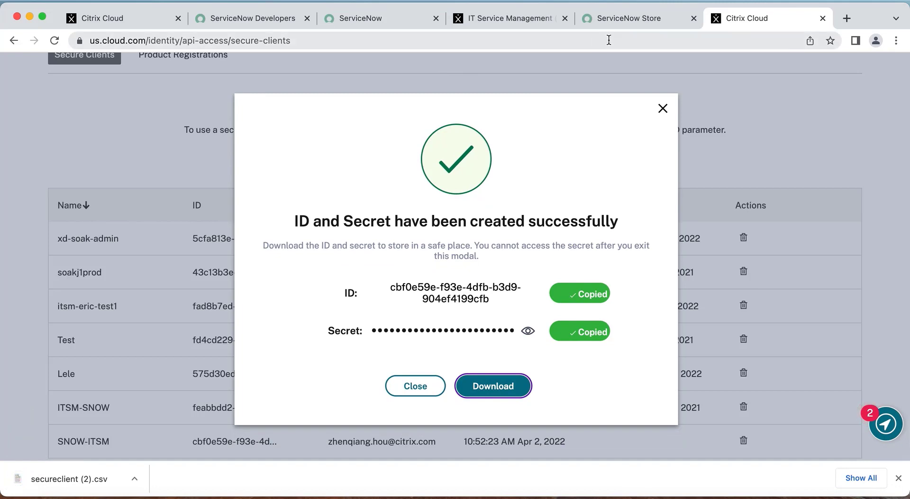
click(492, 386)
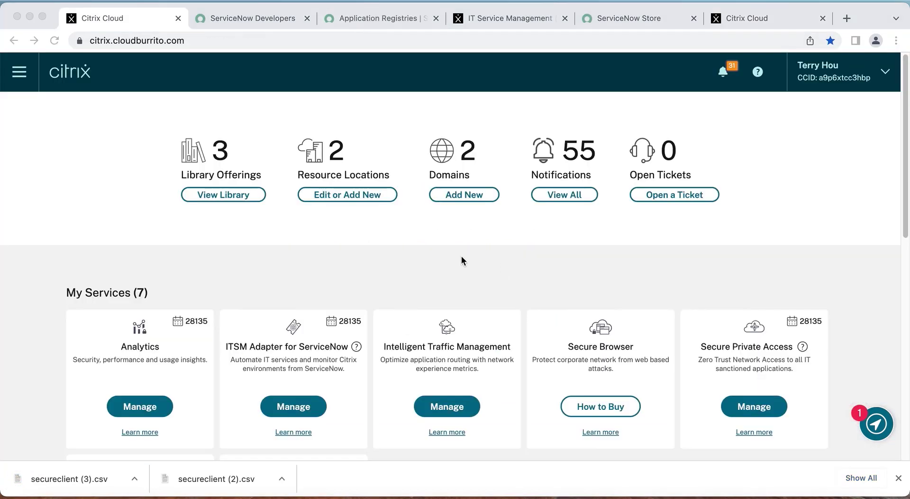
mouse_move(443, 258)
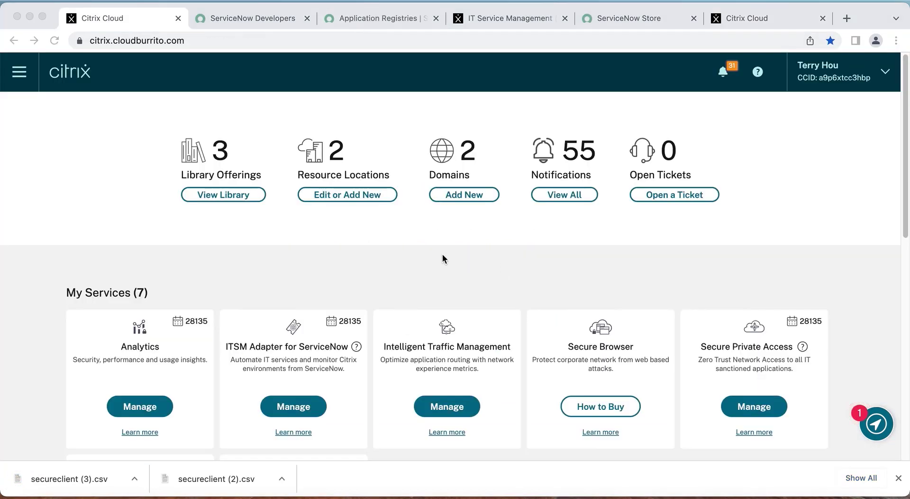
mouse_move(229, 264)
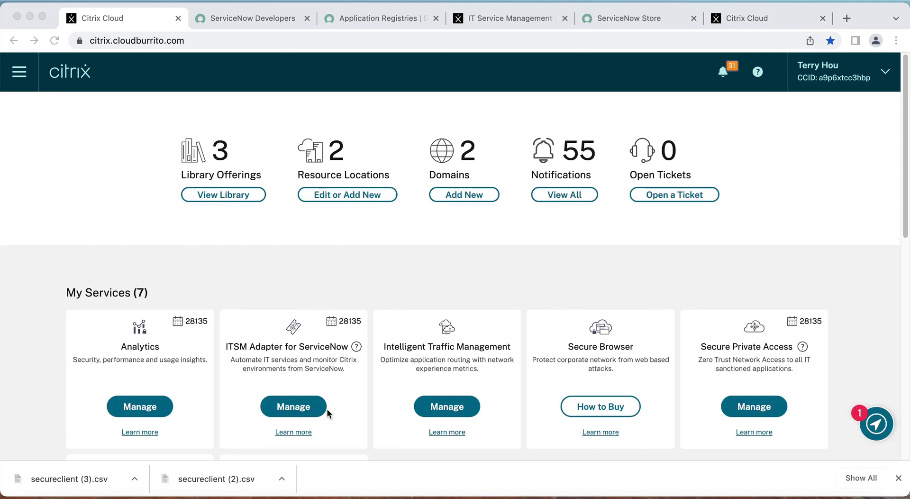
mouse_move(293, 412)
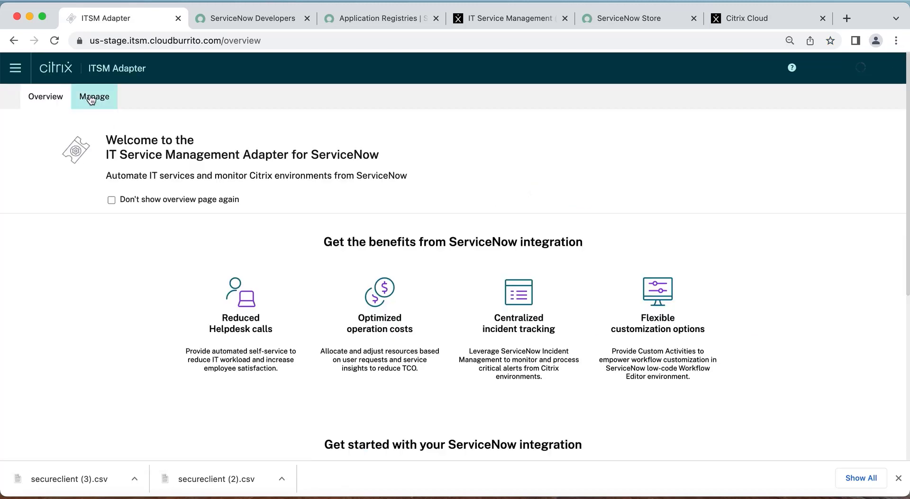
Step: Open the ITSM Adapter management page, begin adding a ServiceNow instance, and get its redirect URL
click(94, 96)
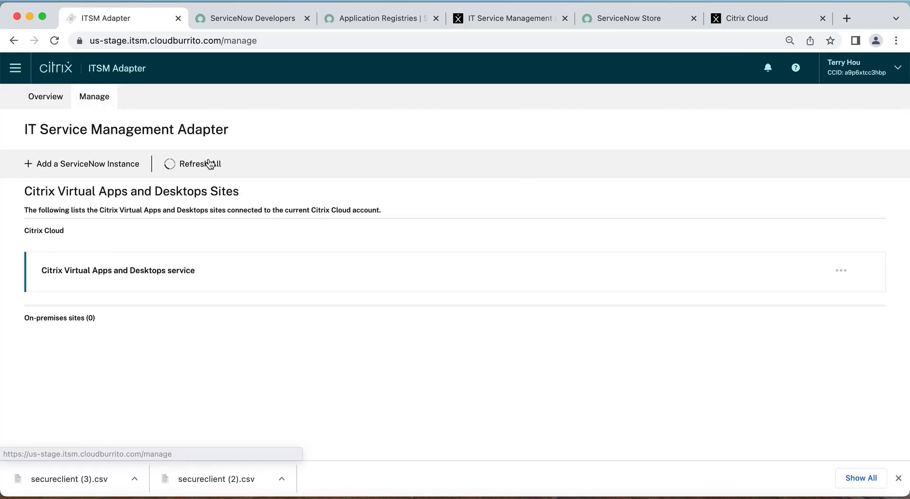
click(81, 163)
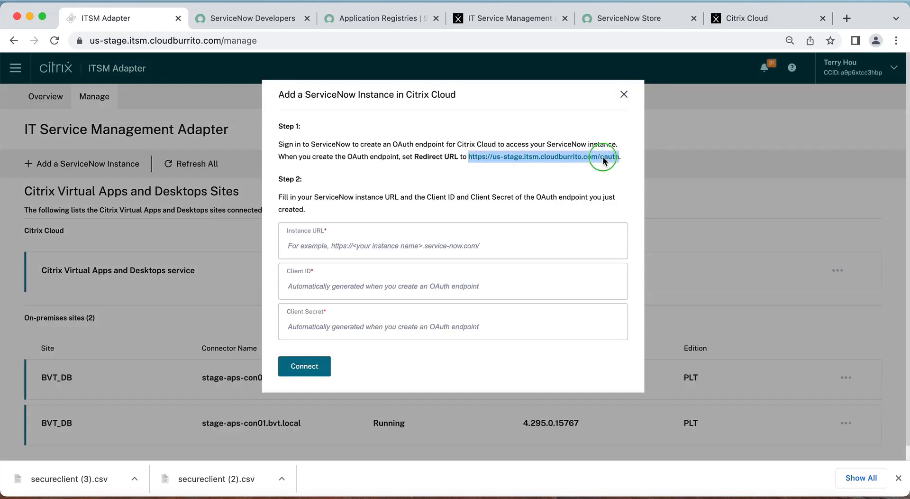
click(380, 18)
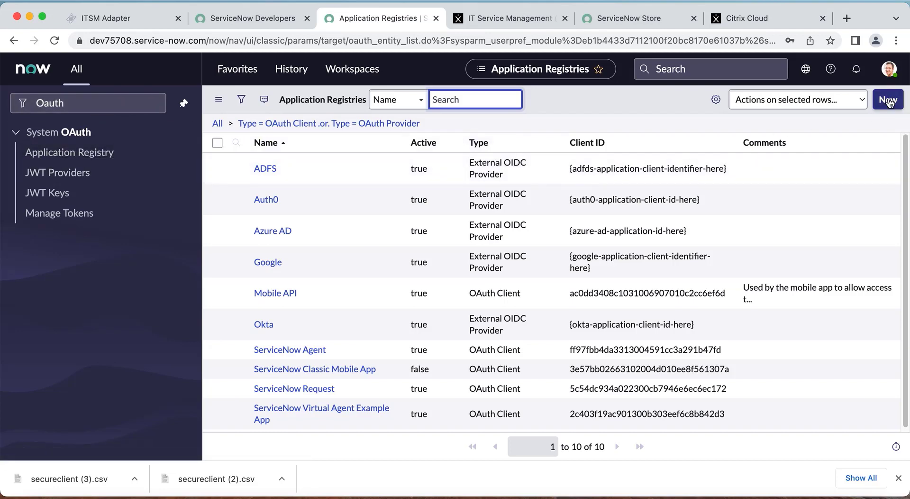
click(887, 99)
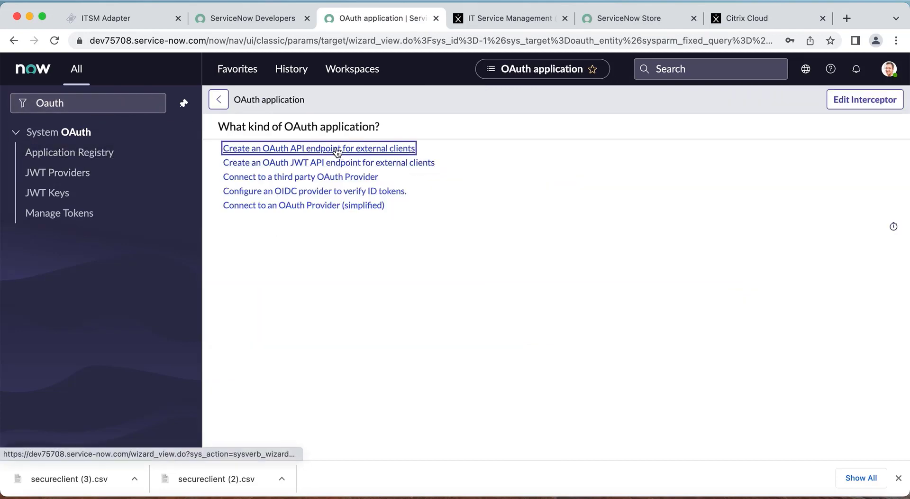
click(318, 148)
text(Citrix)
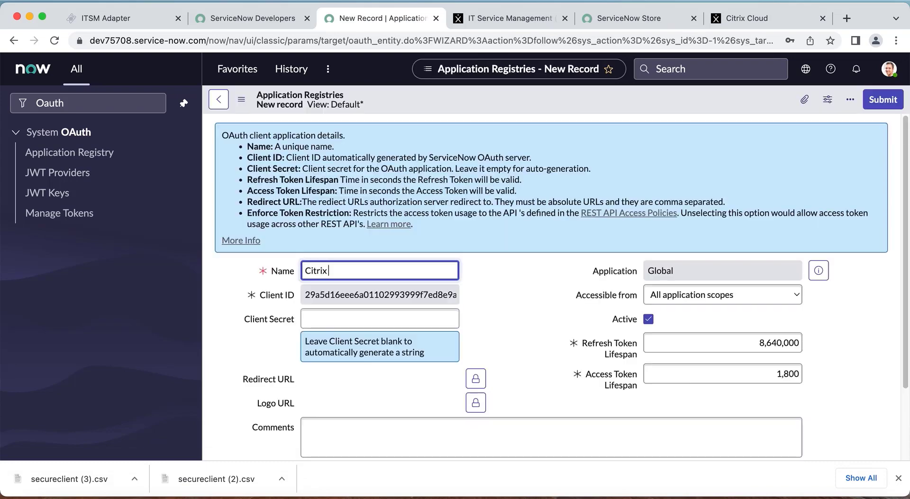
text(Cloud)
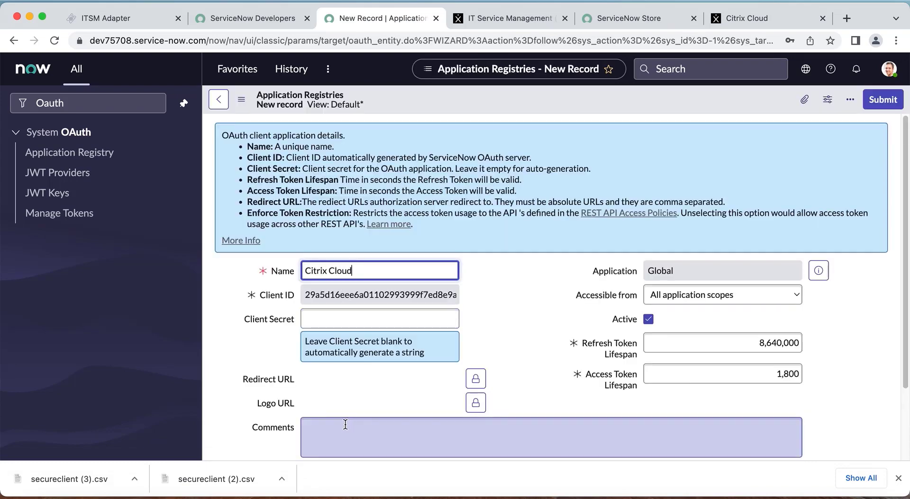
click(379, 378)
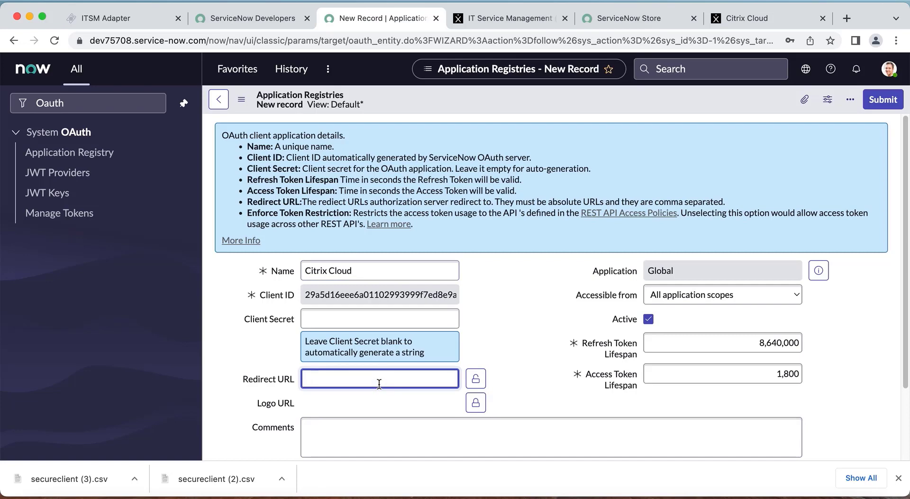
text(https://us-stage.itsm.cloudburrito.com/)
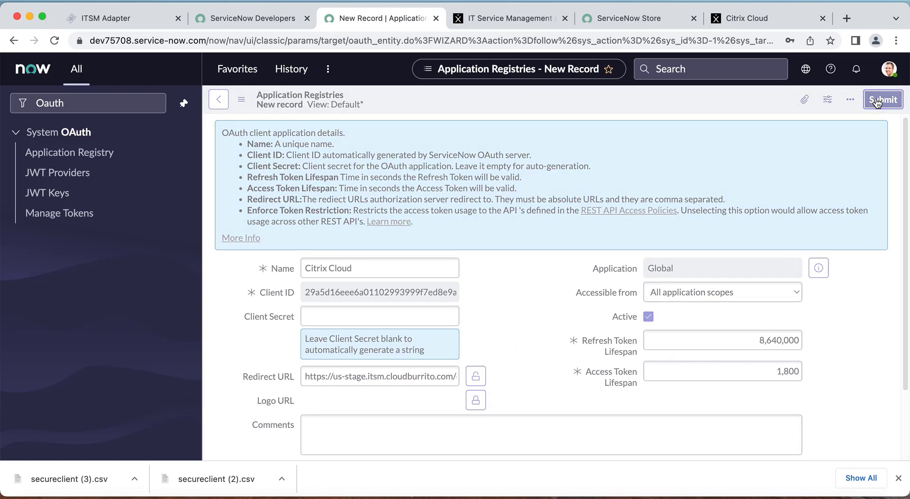
click(883, 99)
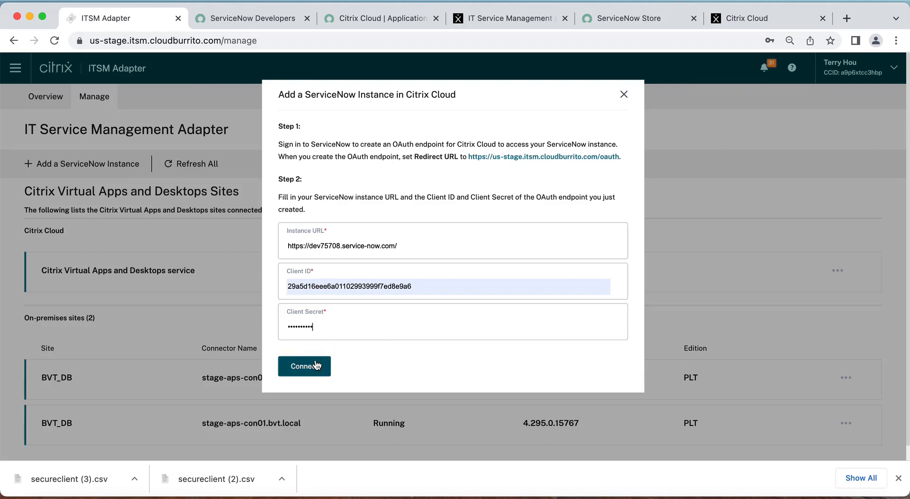
Step: Save the dev75708.service-now.com connection after granting Citrix Cloud access to the account
click(304, 366)
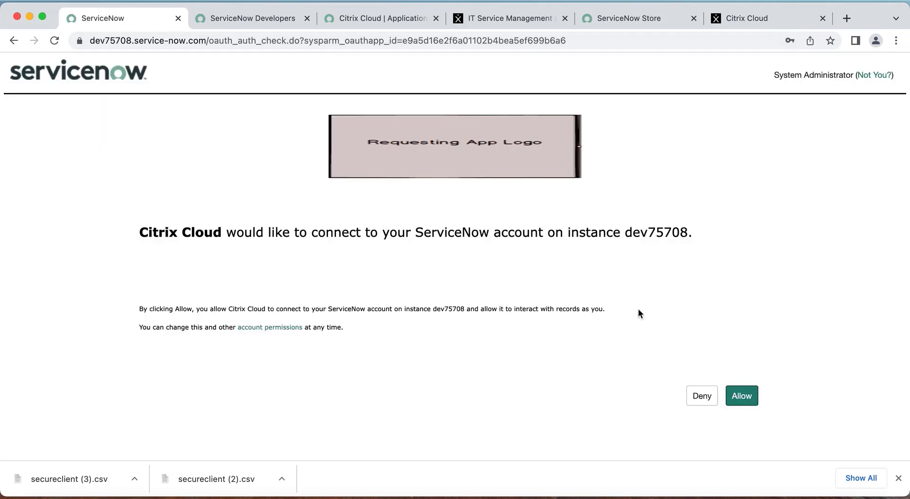
click(741, 396)
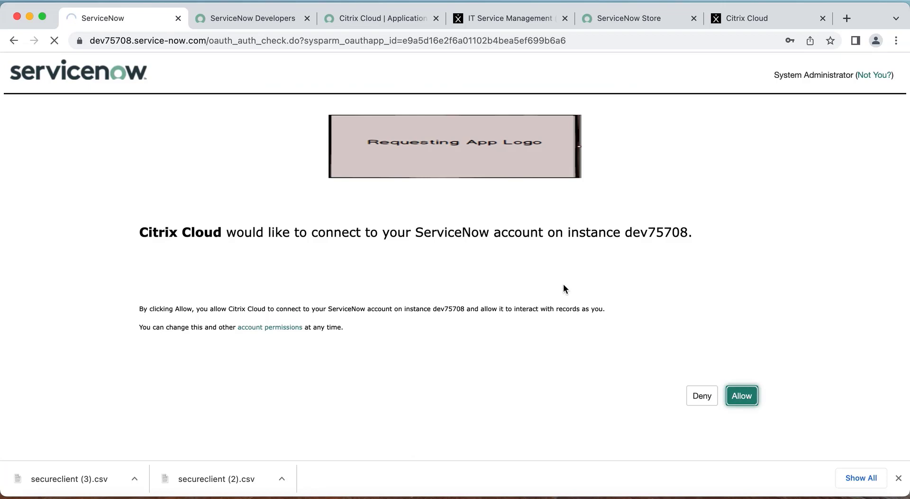
click(741, 396)
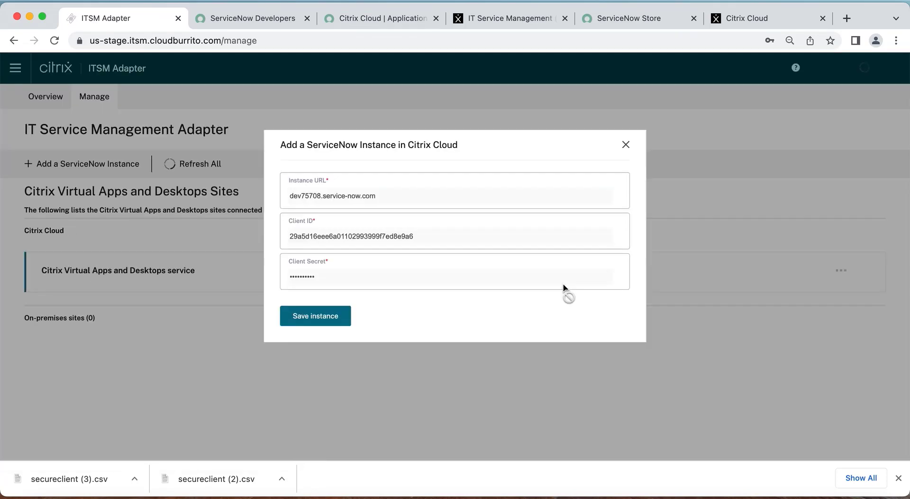
click(314, 315)
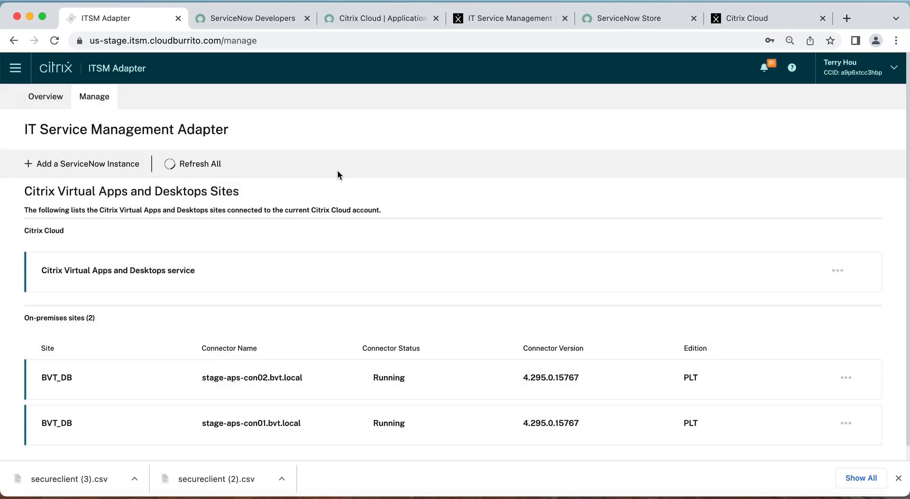
Step: Refresh the adapter list, then review a BVT_DB site's credentials and cancel unchanged
click(82, 163)
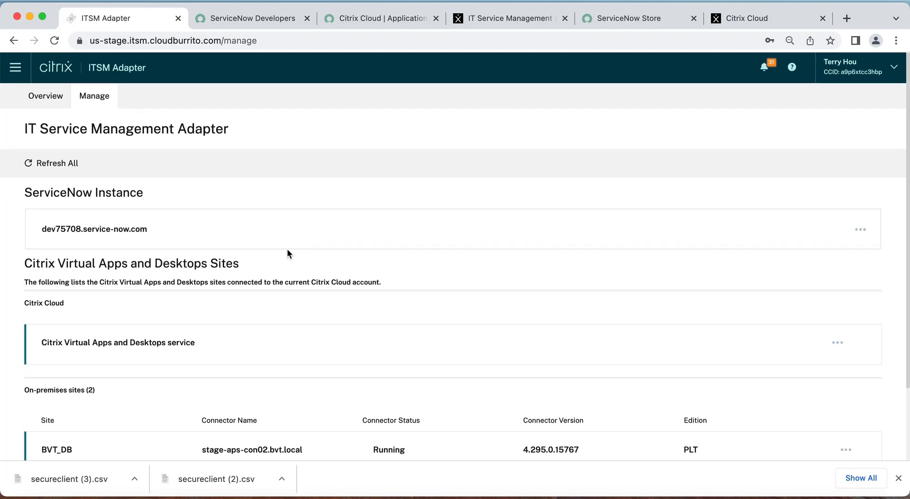
scroll(down, 3)
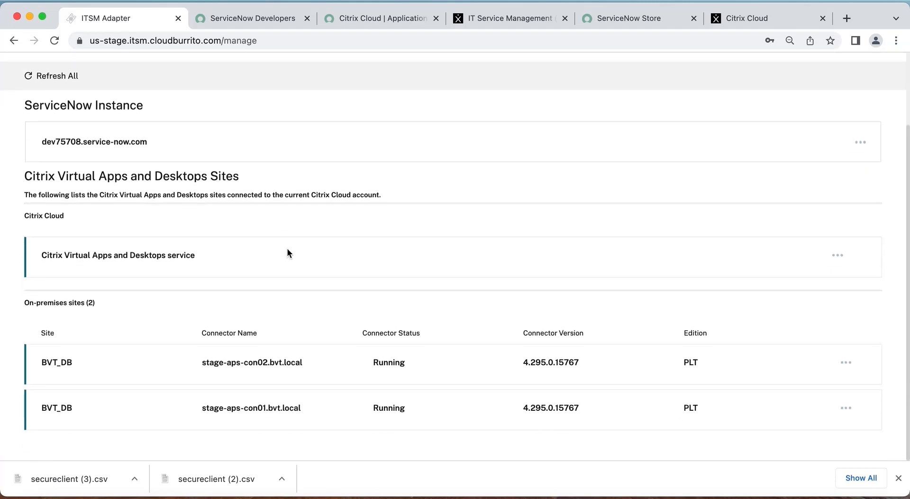
mouse_move(30, 313)
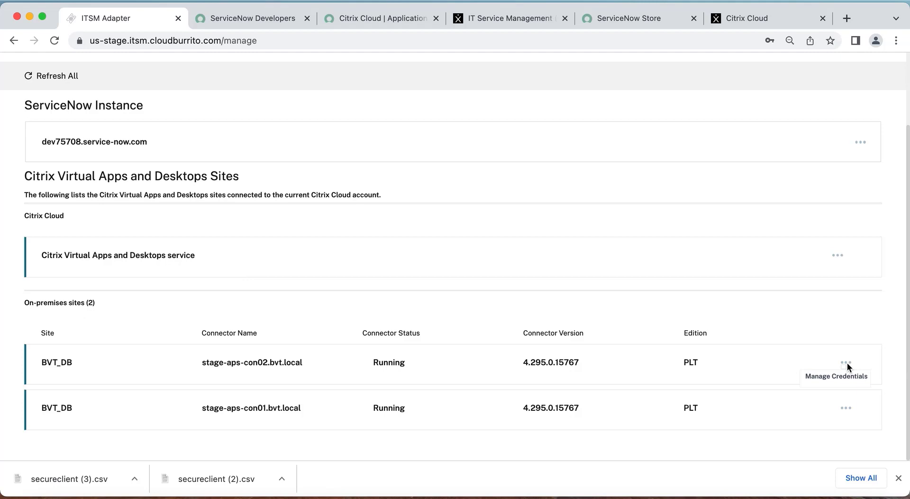
mouse_move(834, 383)
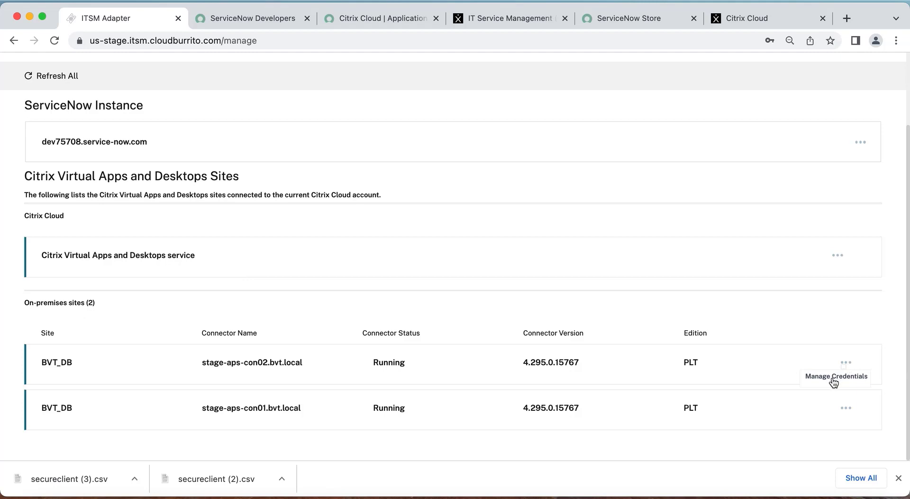
click(835, 376)
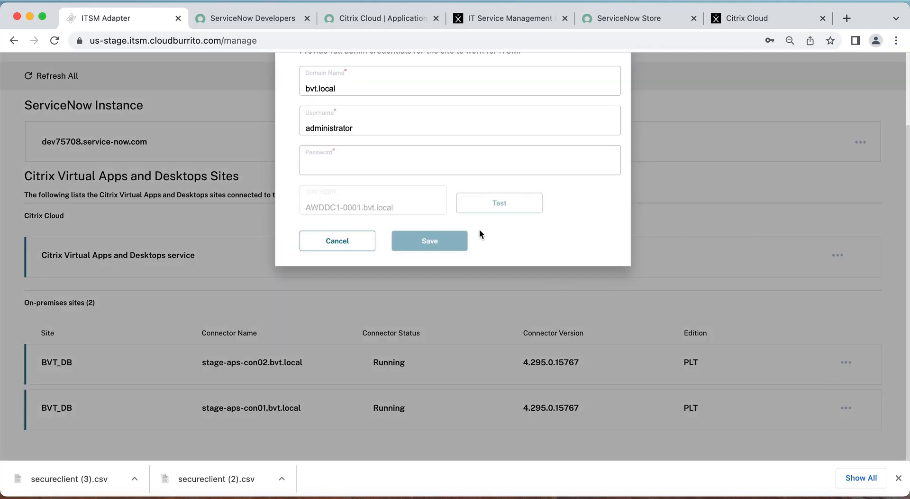
scroll(up, 3)
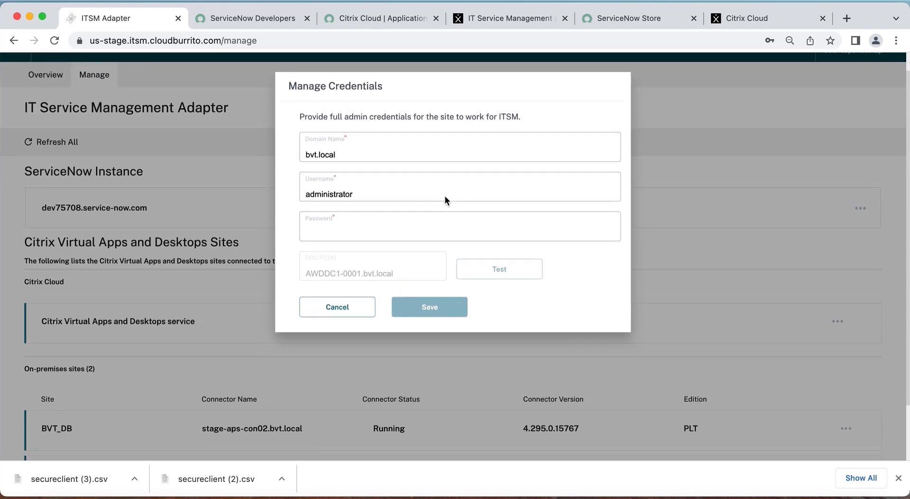
scroll(up, 3)
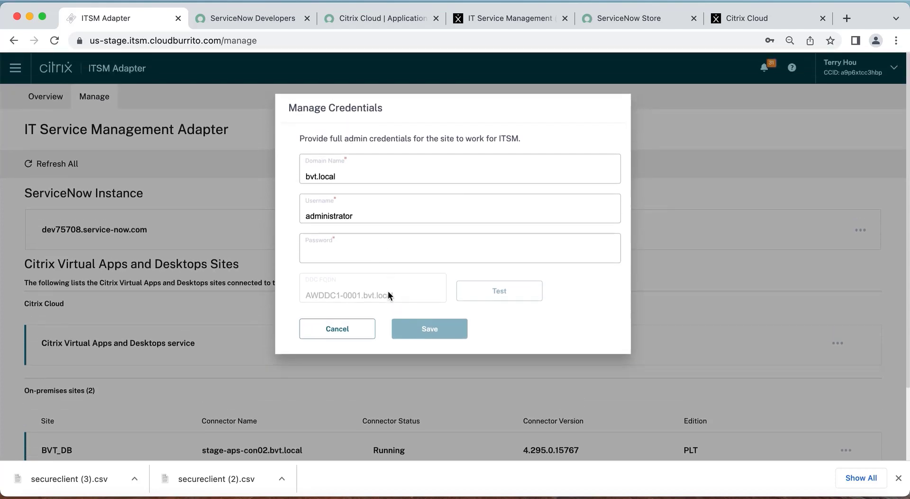
click(336, 328)
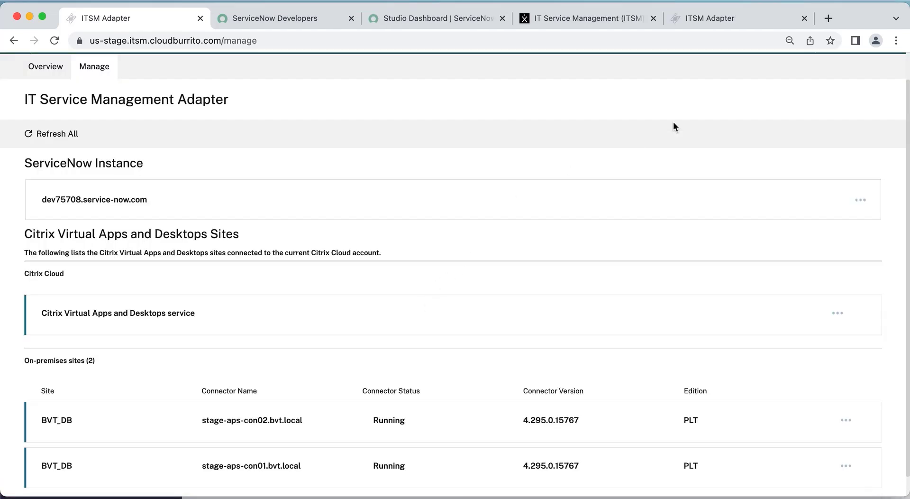
Step: Open the Add a ServiceNow Instance dialog on the us-prod ITSM Adapter
click(725, 18)
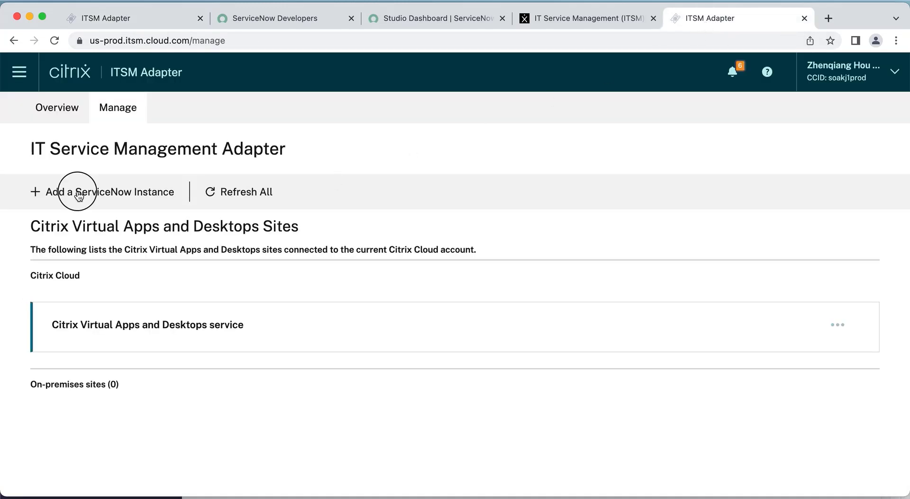
click(103, 191)
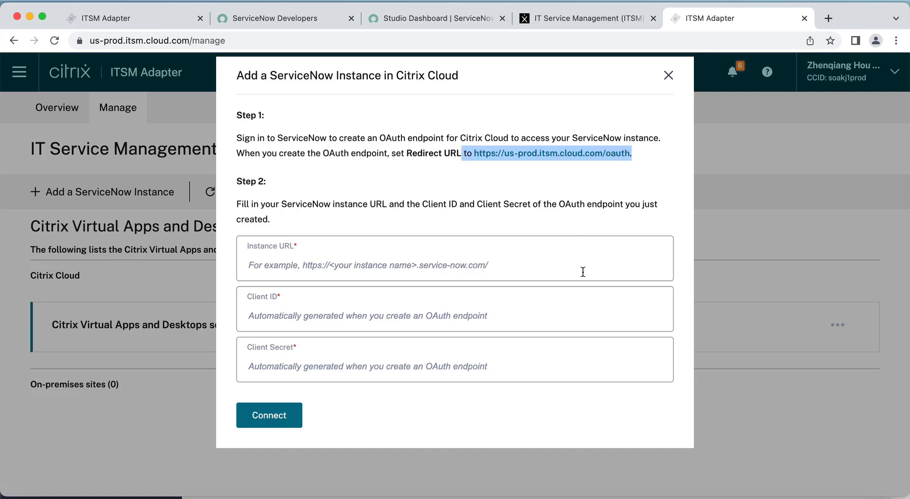
click(435, 18)
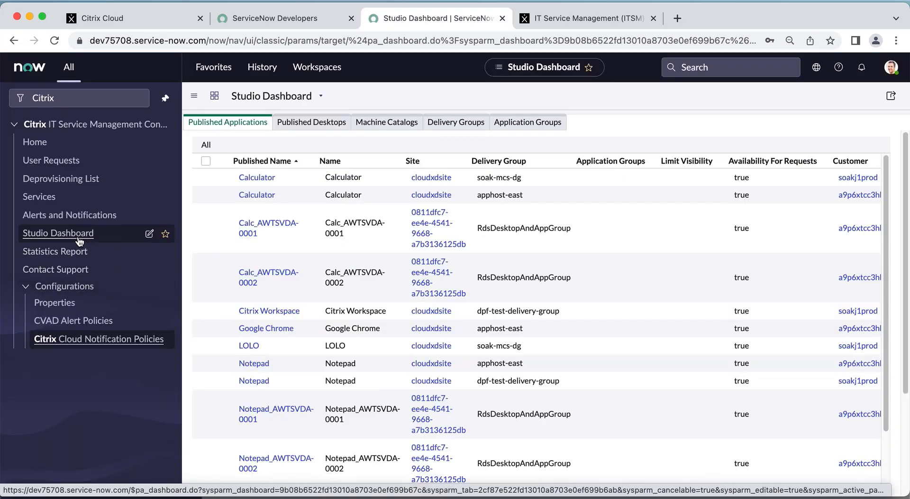
mouse_move(339, 257)
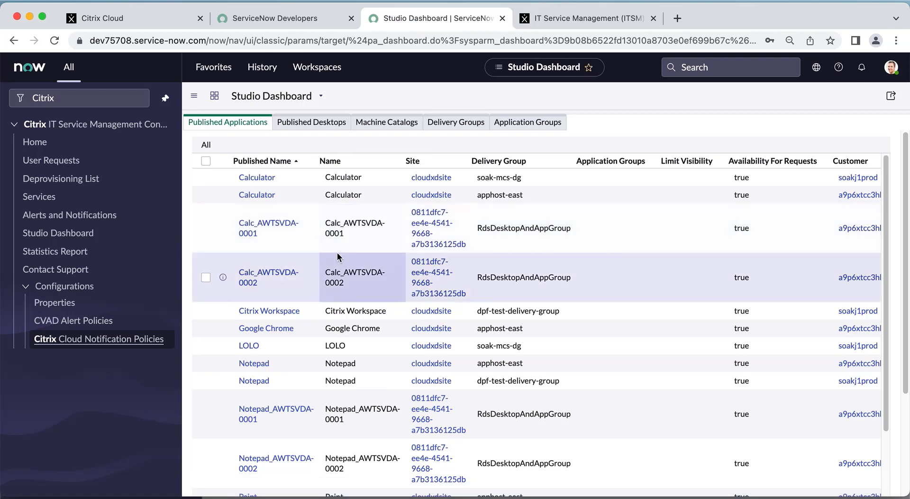
mouse_move(340, 250)
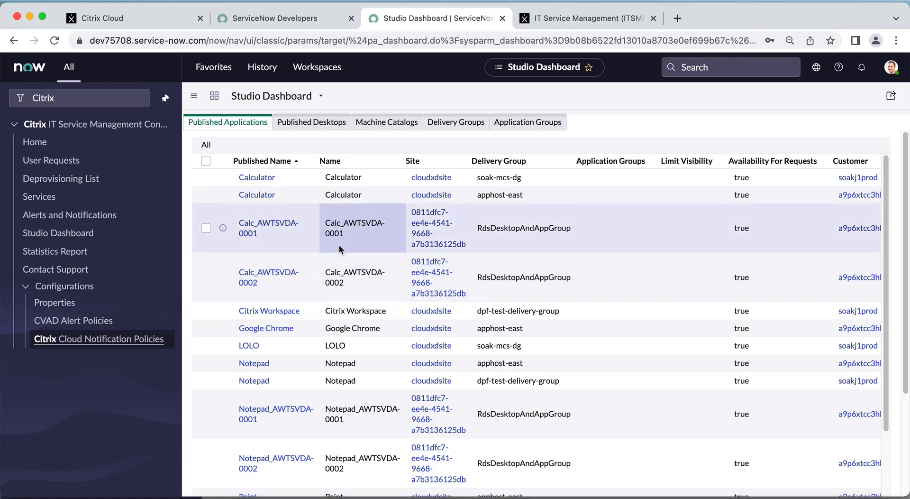
mouse_move(390, 277)
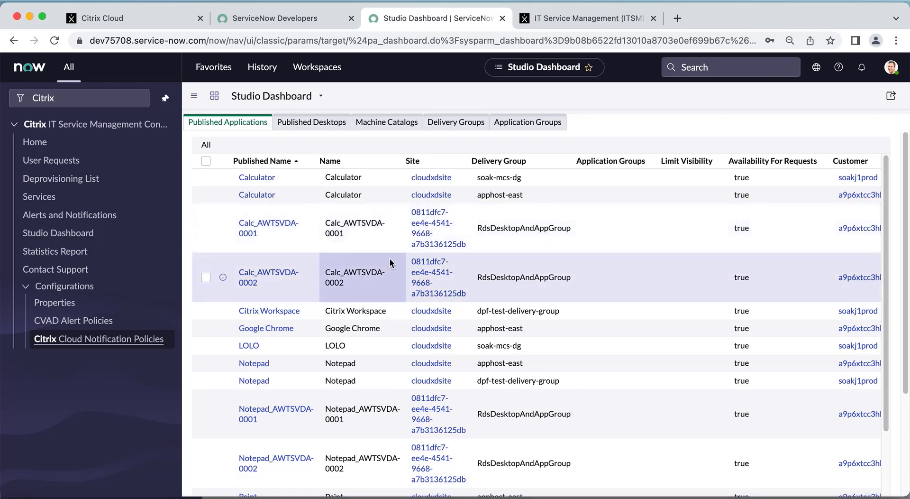
mouse_move(256, 194)
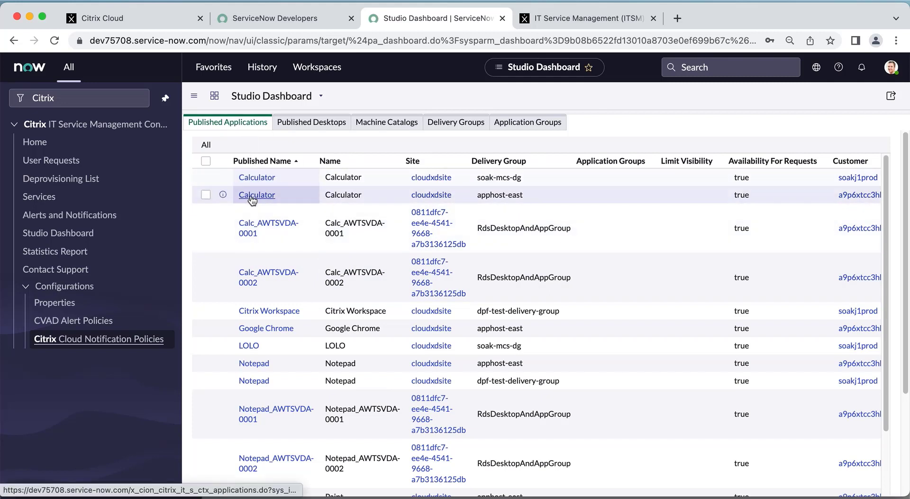
mouse_move(544, 138)
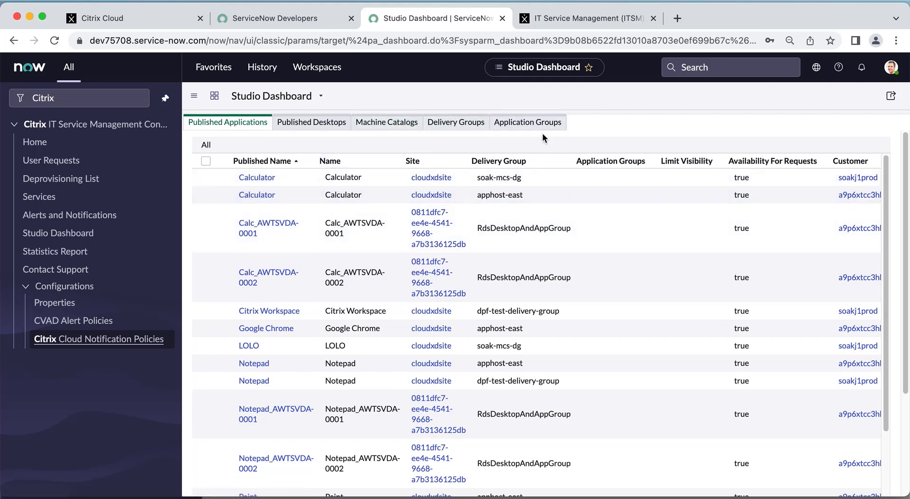
mouse_move(730, 155)
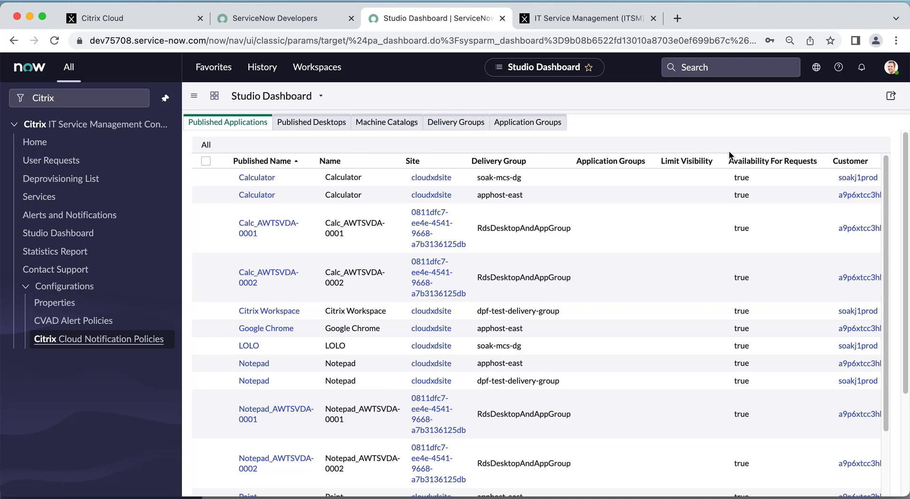
Step: Group published applications by Customer and expand the first customer's 12 applications
click(772, 160)
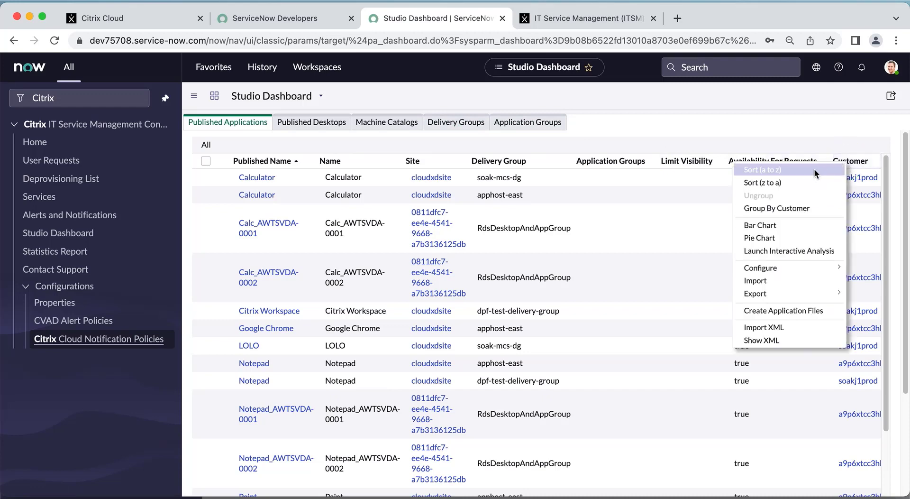
click(777, 207)
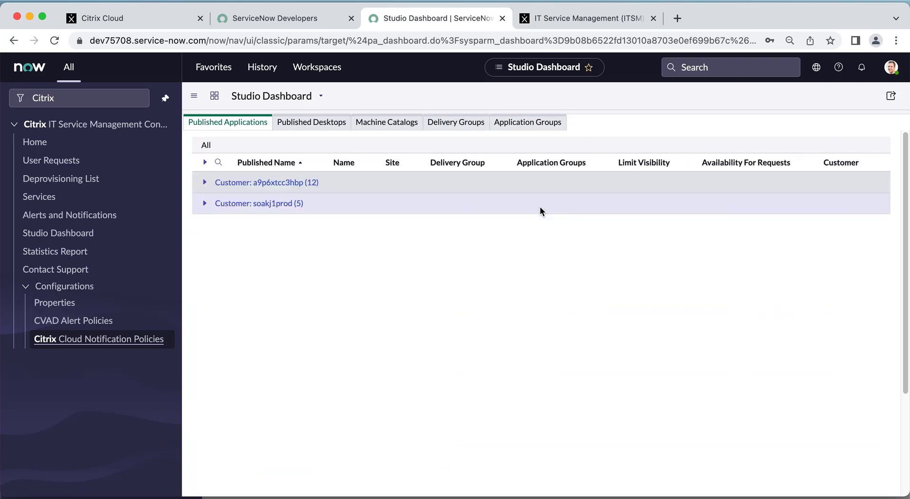
mouse_move(205, 182)
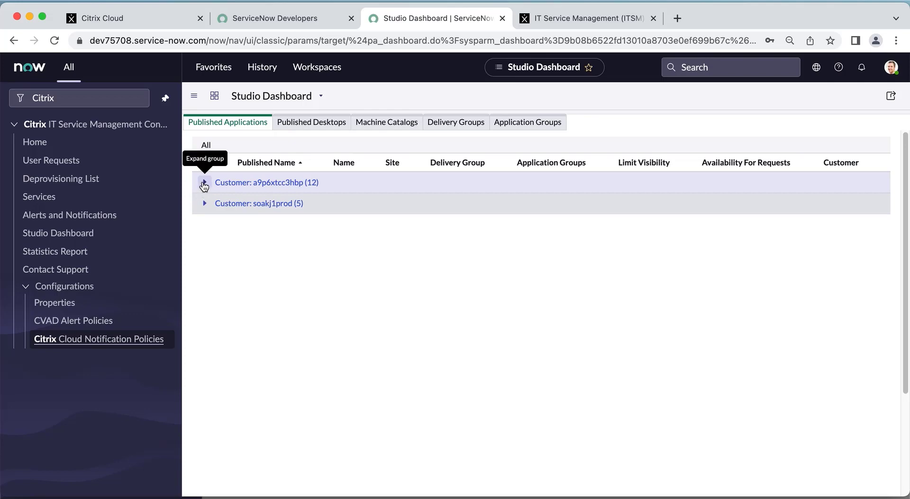
click(204, 182)
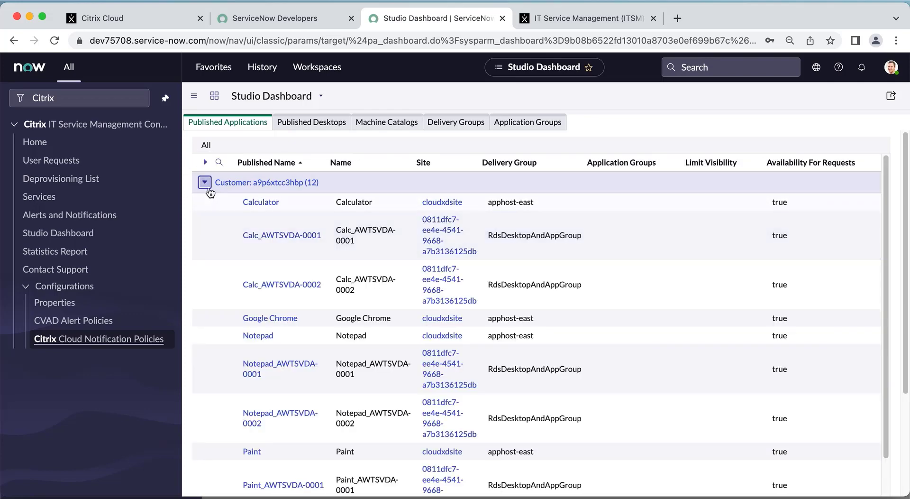
mouse_move(268, 281)
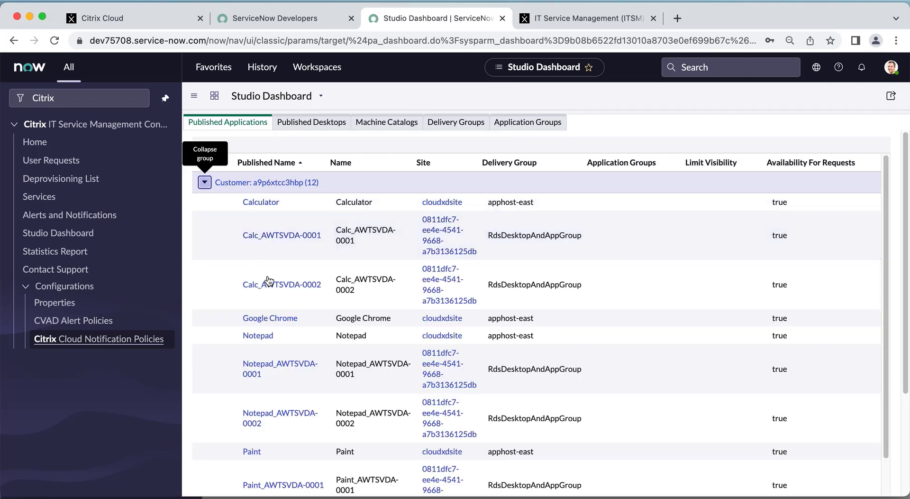
click(39, 196)
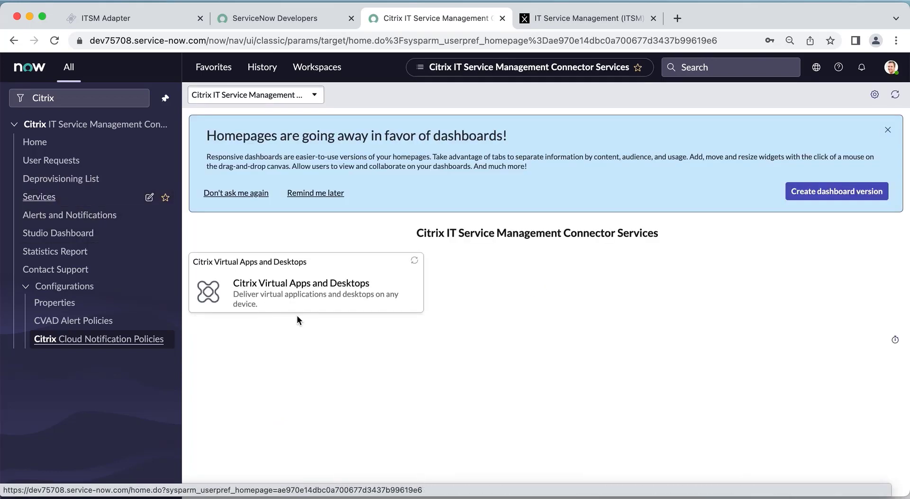
mouse_move(308, 313)
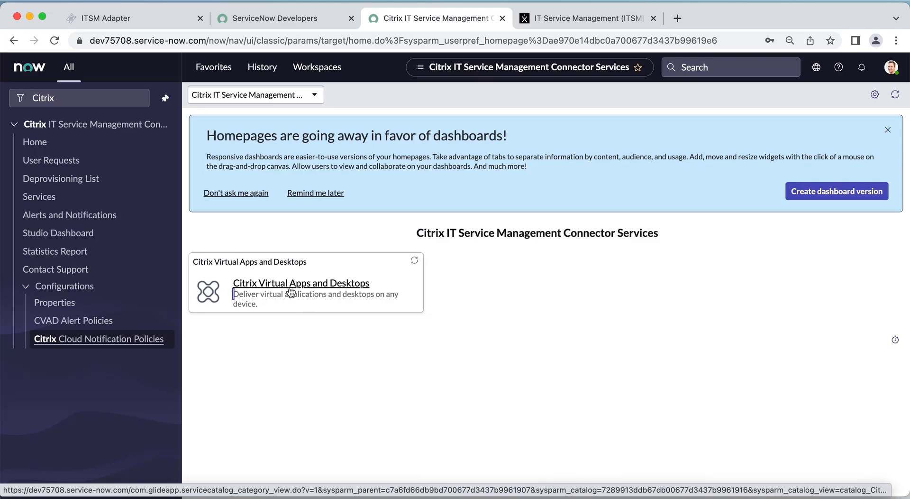
Step: Open the Citrix Virtual Apps and Desktops service catalog tile
click(300, 283)
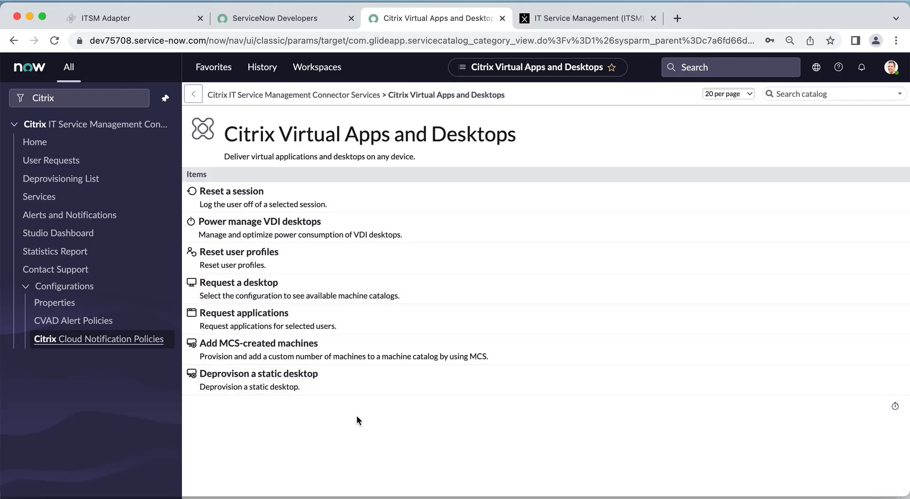